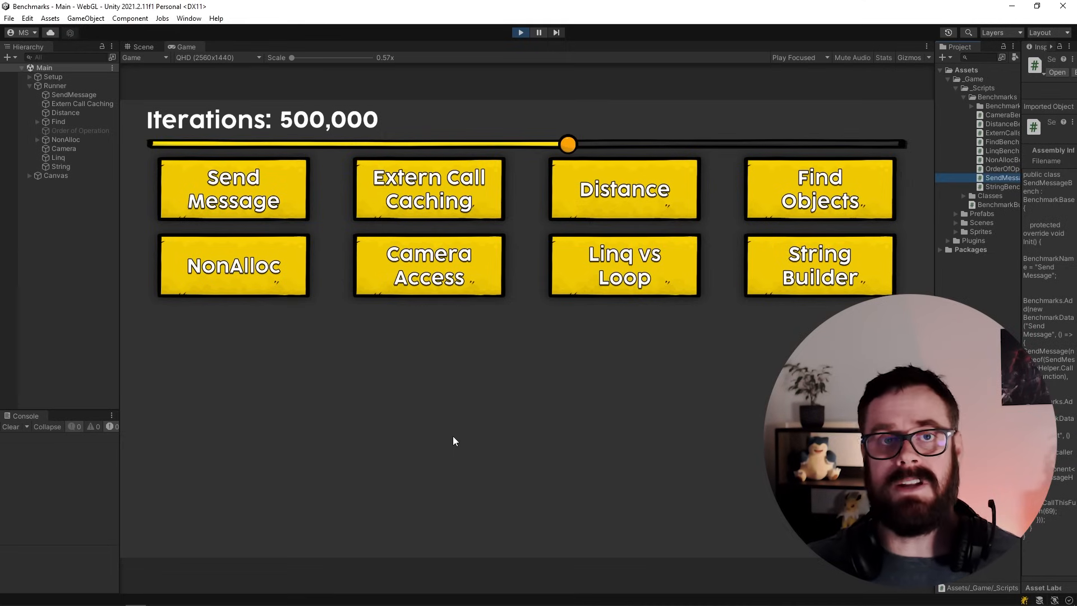
{"action": "mouse_move", "coordinate": [451, 431]}
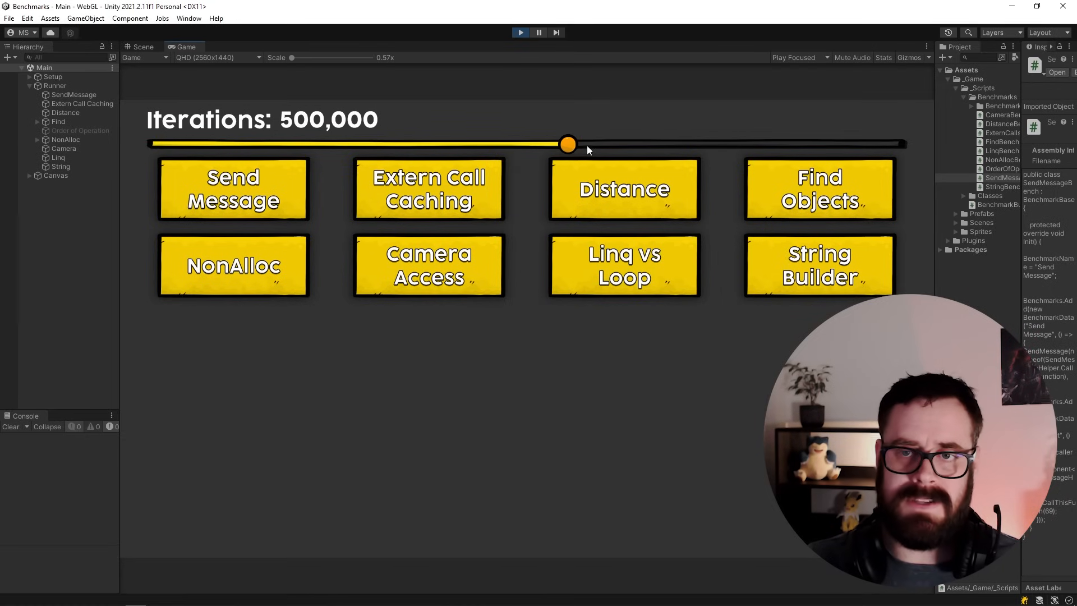
Raise the iteration count to 900,000 and run the Send Message benchmark.
{"action": "left_click_drag", "start_coordinate": [567, 144], "coordinate": [898, 143]}
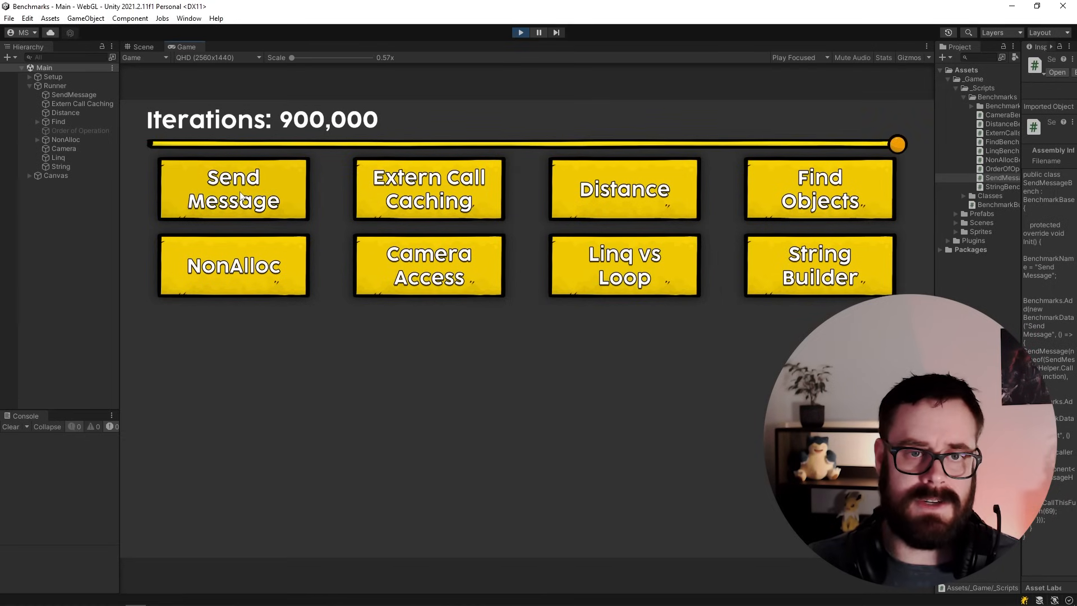
{"action": "left_click", "coordinate": [233, 188]}
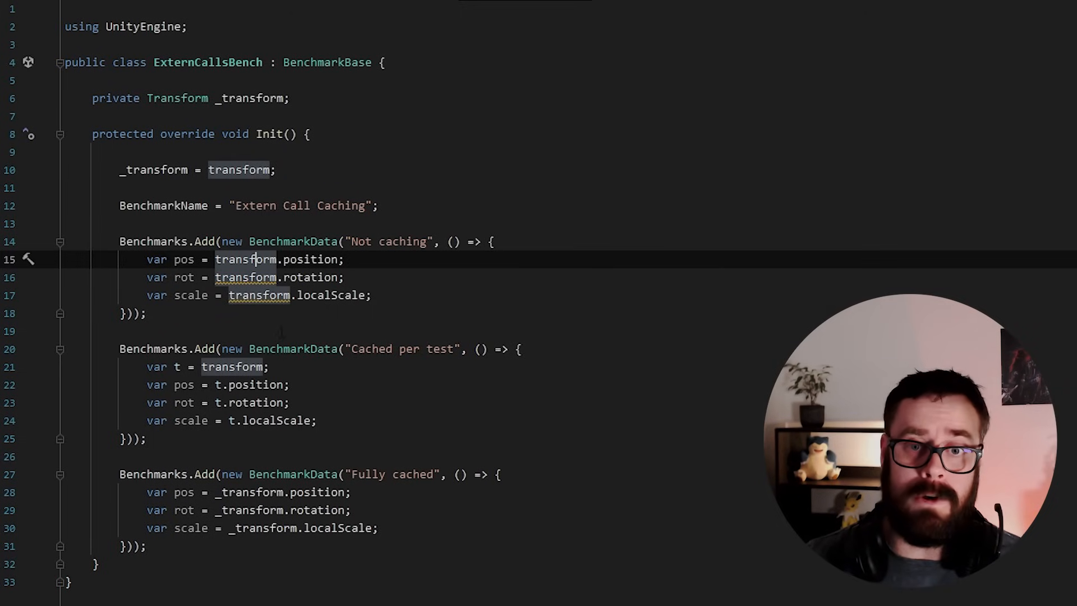
Highlight the not-caching and cached-per-test property reads in ExternCallsBench.cs.
{"action": "left_click_drag", "start_coordinate": [145, 259], "coordinate": [371, 295]}
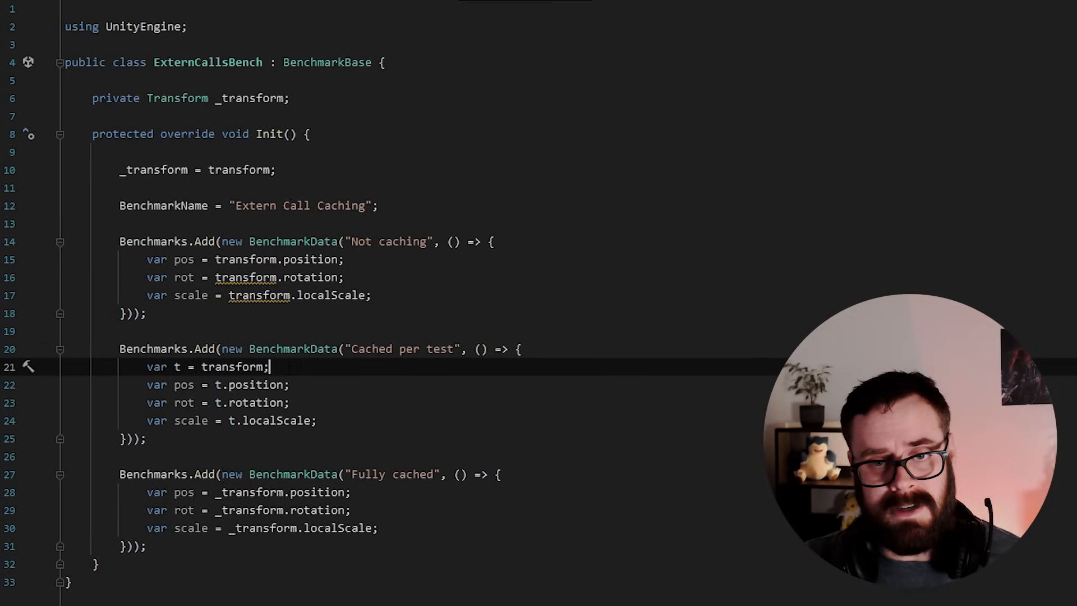
{"action": "left_click_drag", "start_coordinate": [146, 385], "coordinate": [316, 421]}
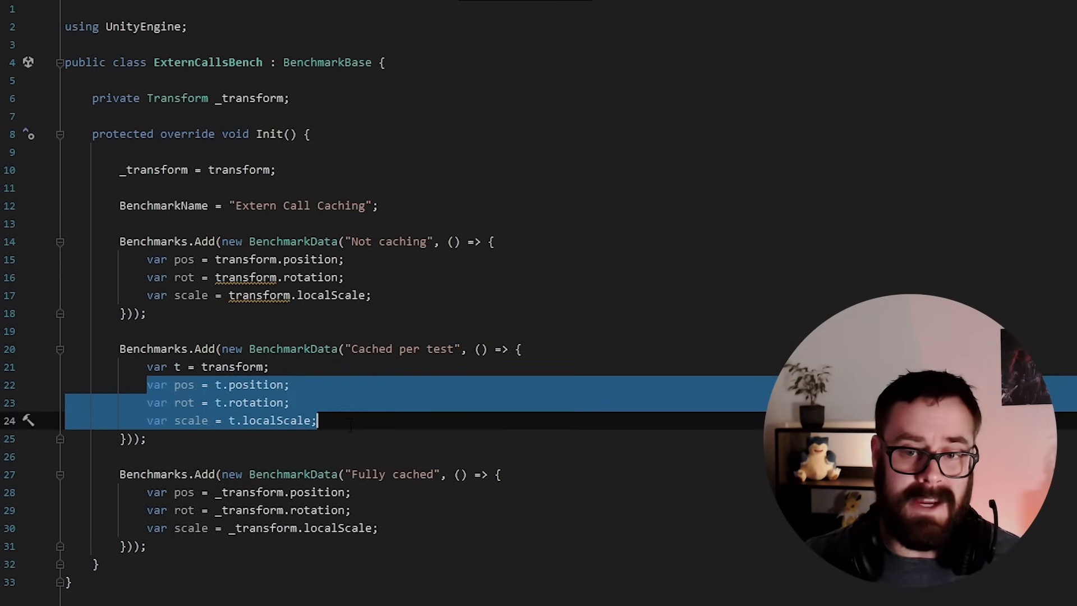
{"action": "left_click", "coordinate": [343, 421]}
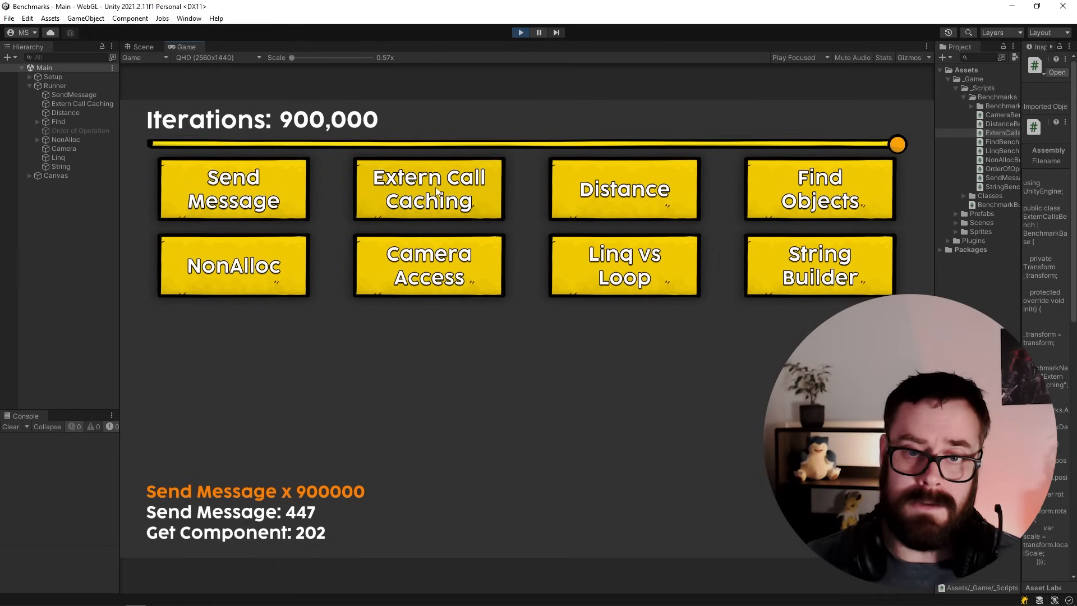
Run the Extern Call Caching benchmark, then drag the Iterations slider back down.
{"action": "left_click", "coordinate": [428, 189]}
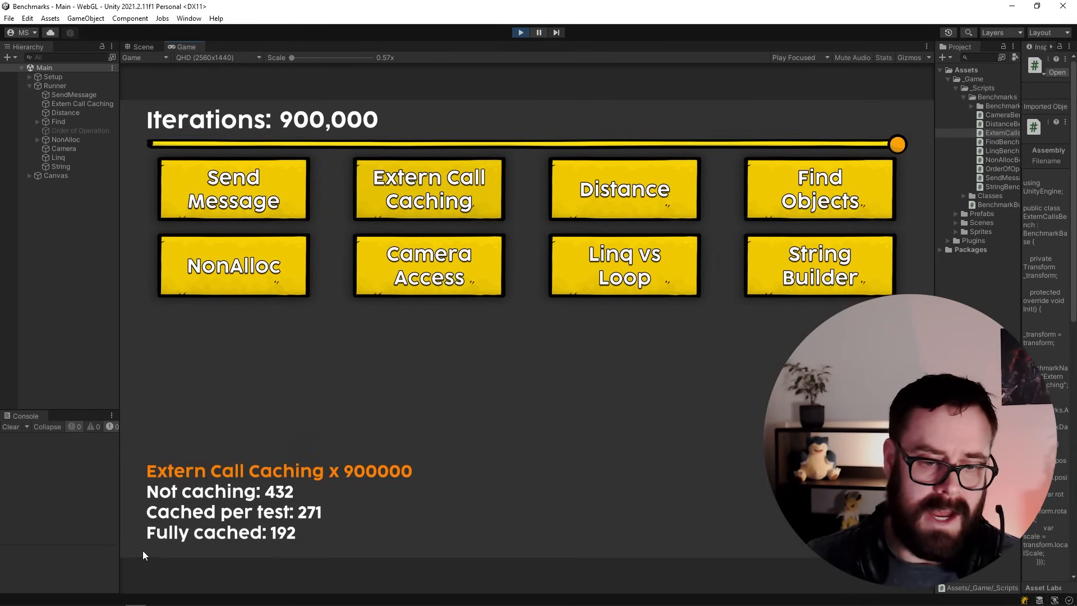
{"action": "mouse_move", "coordinate": [344, 545]}
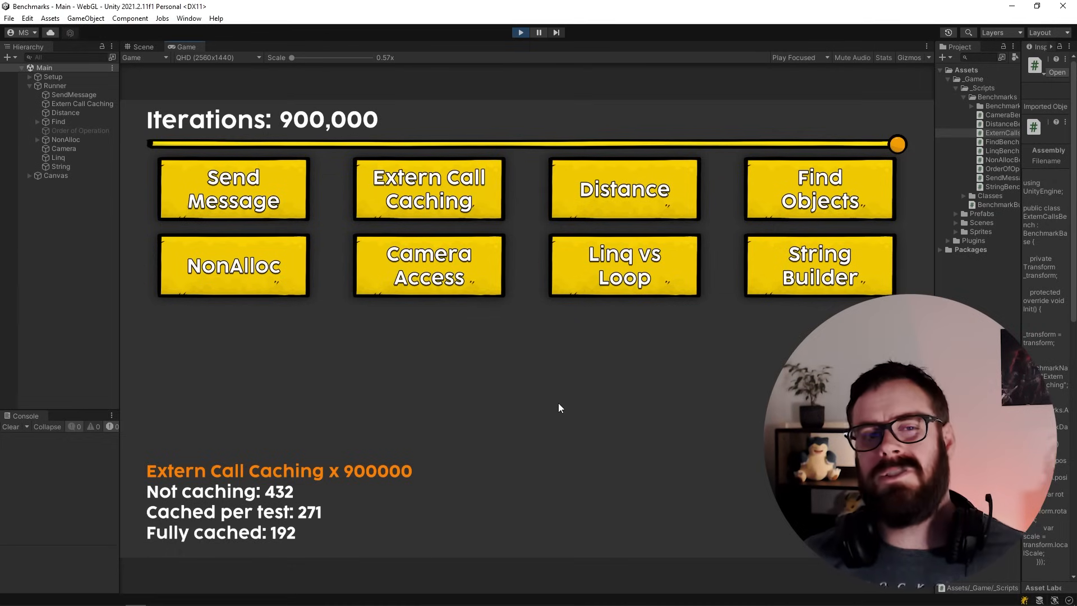
{"action": "mouse_move", "coordinate": [497, 433]}
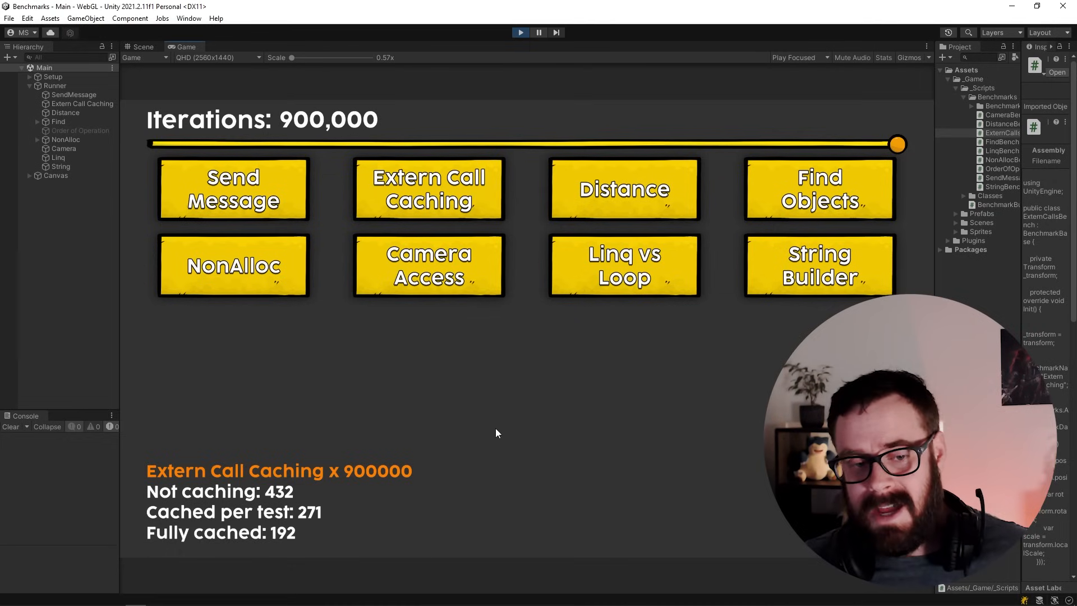
{"action": "mouse_move", "coordinate": [471, 472]}
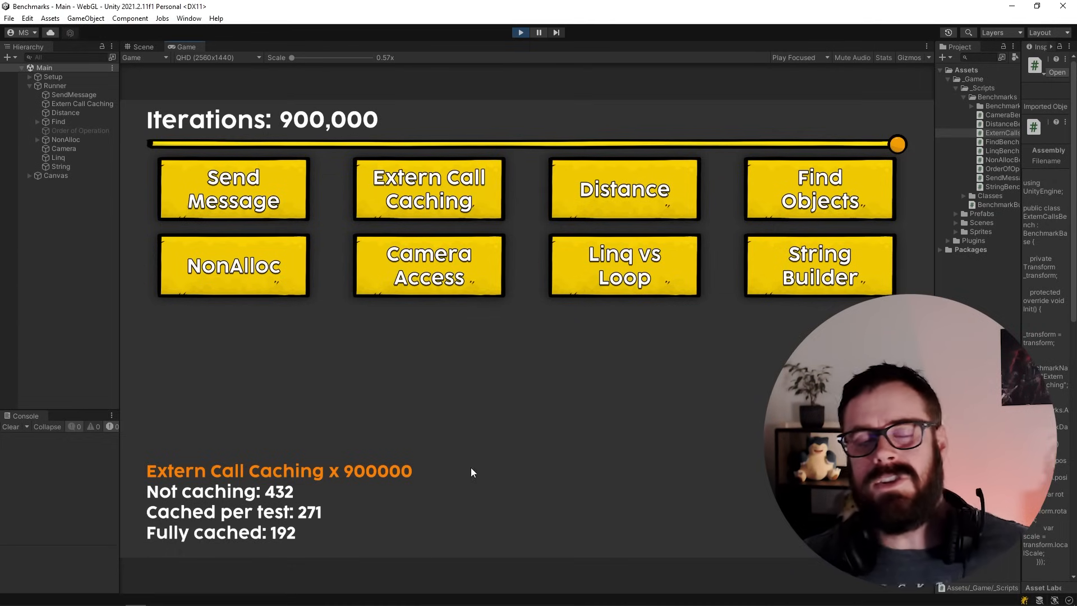
{"action": "left_click_drag", "start_coordinate": [898, 144], "coordinate": [162, 145]}
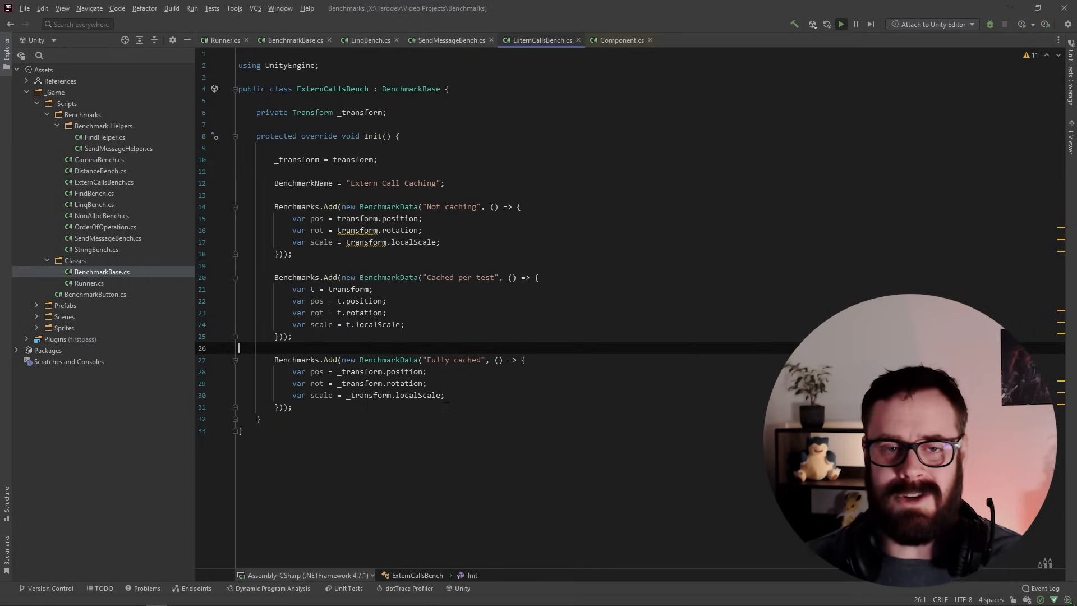
Start renaming the cached _transform field, entering '_t' as the new name.
{"action": "key", "text": "shift+f6"}
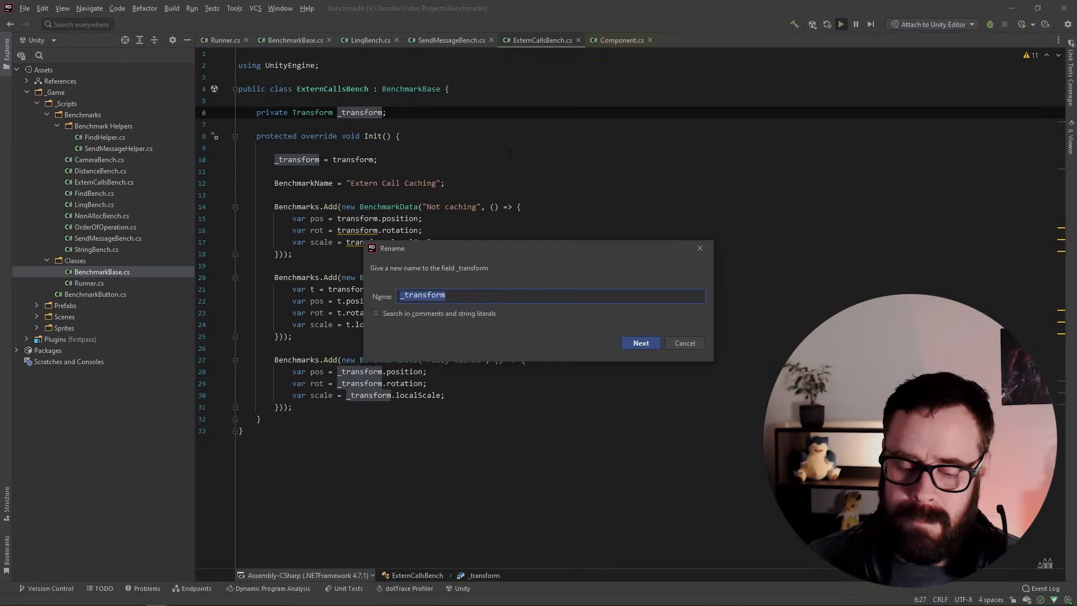
{"action": "type", "text": "_t"}
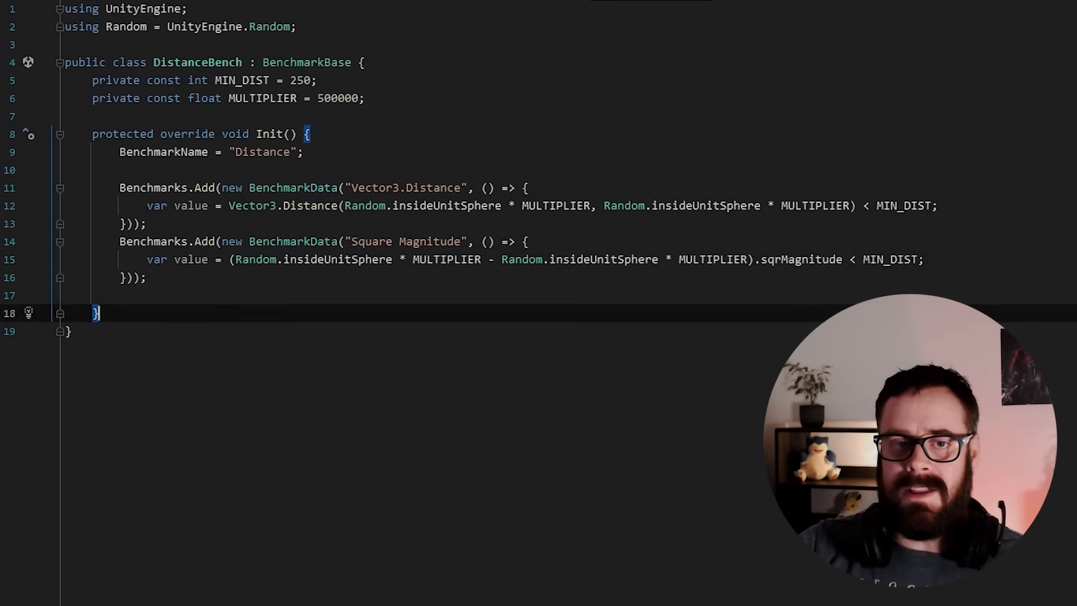
Highlight the Vector3.Distance and square-magnitude comparison lines in DistanceBench.cs.
{"action": "double_click", "coordinate": [283, 205]}
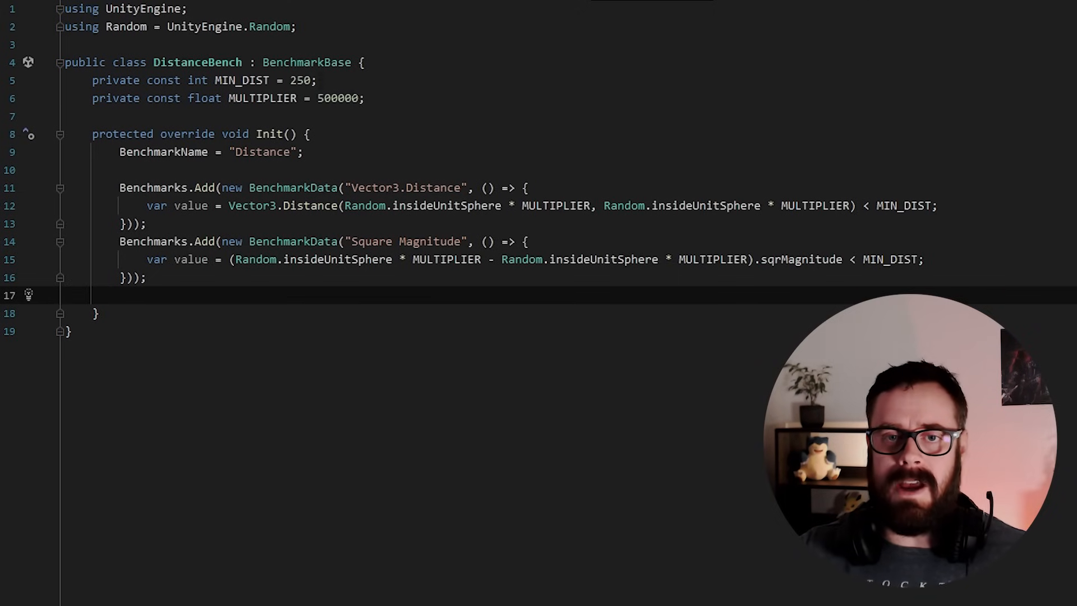
{"action": "left_click_drag", "start_coordinate": [345, 206], "coordinate": [604, 205]}
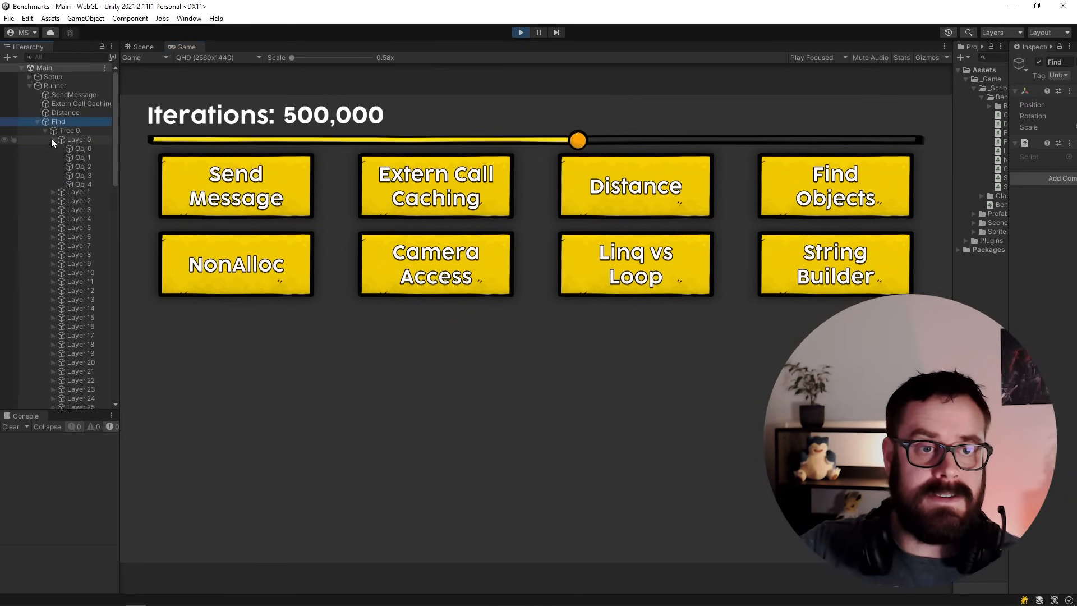
Expand the Layer 0 group under Tree 0 in the Find hierarchy.
{"action": "left_click", "coordinate": [82, 157]}
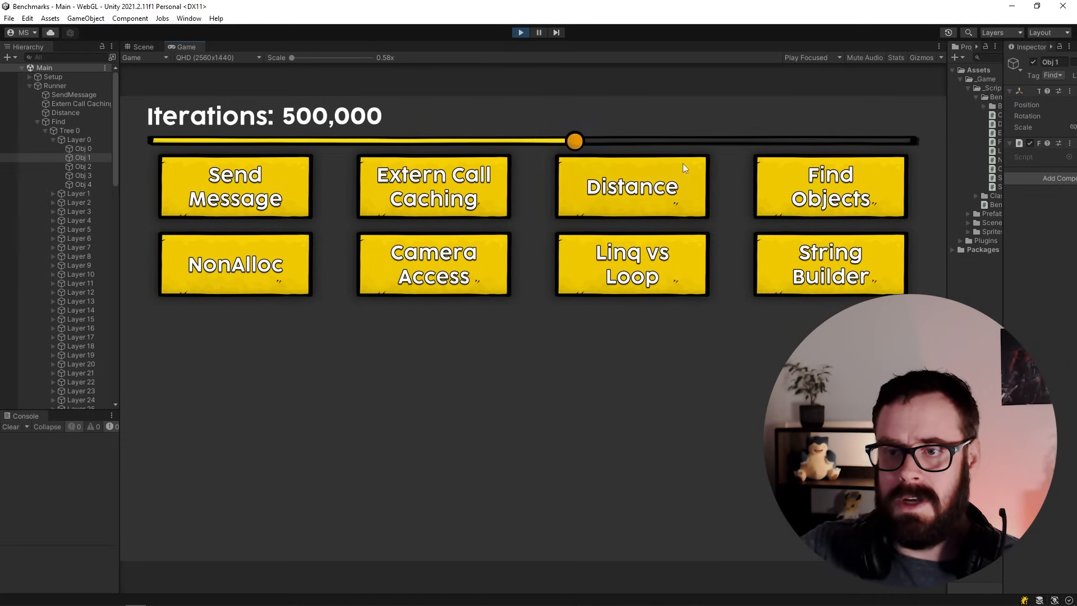
Drop the iteration count to 1,000 and run the Find Objects benchmark.
{"action": "left_click_drag", "start_coordinate": [573, 141], "coordinate": [157, 142]}
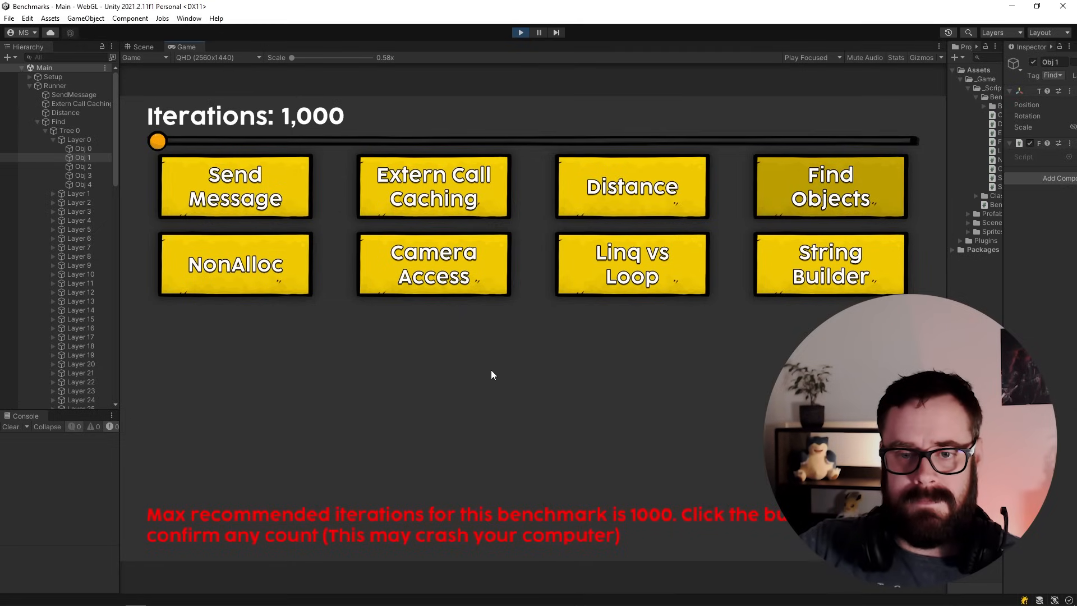
{"action": "left_click", "coordinate": [830, 185]}
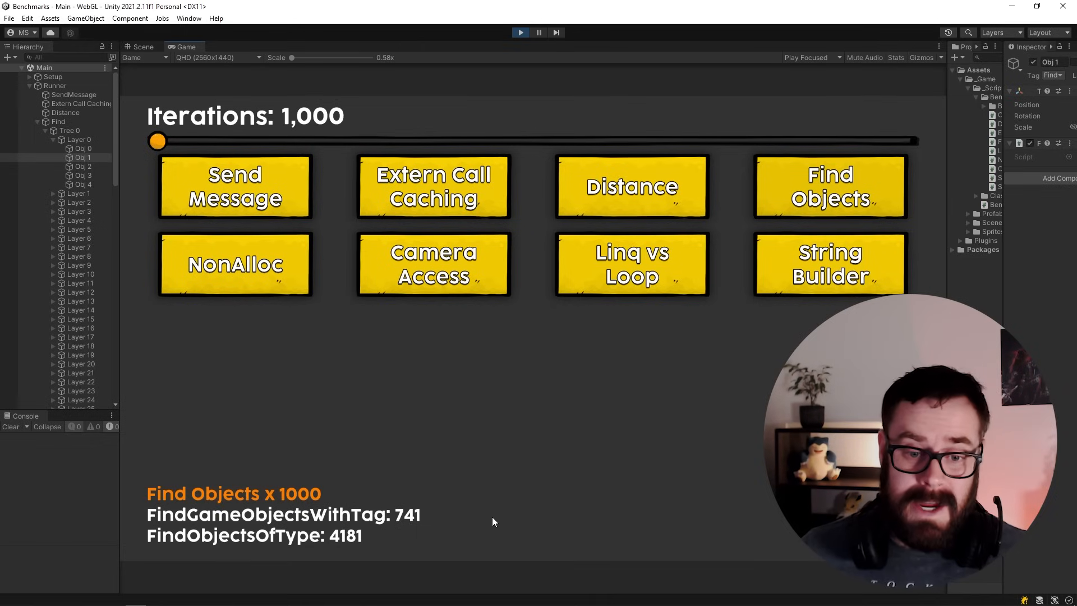
{"action": "mouse_move", "coordinate": [222, 479]}
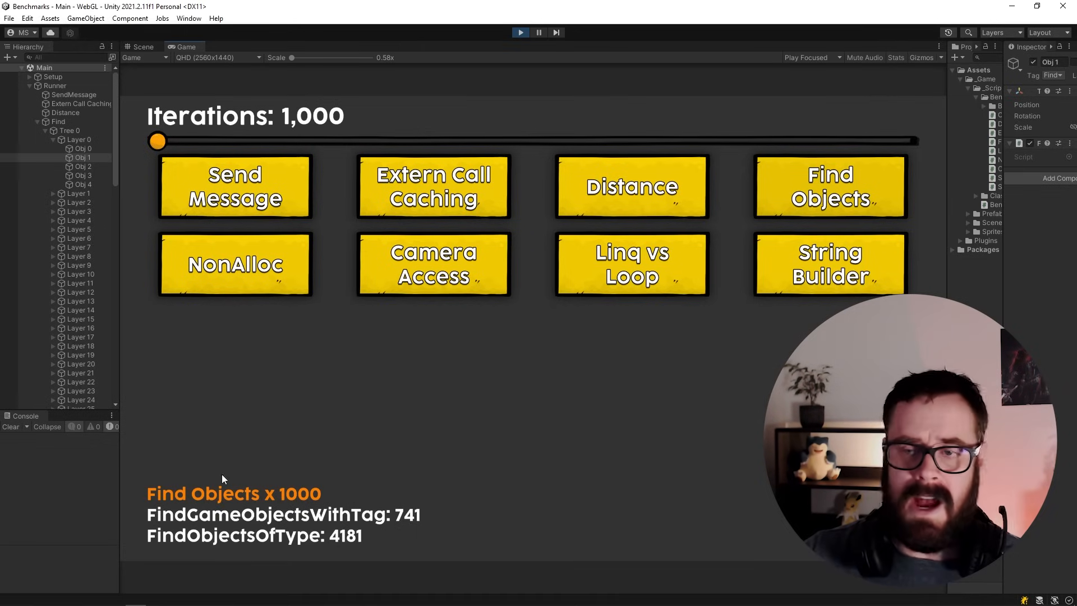
Nudge the iteration count to 4,354 and rerun the Find Objects benchmark.
{"action": "left_click_drag", "start_coordinate": [158, 141], "coordinate": [160, 141]}
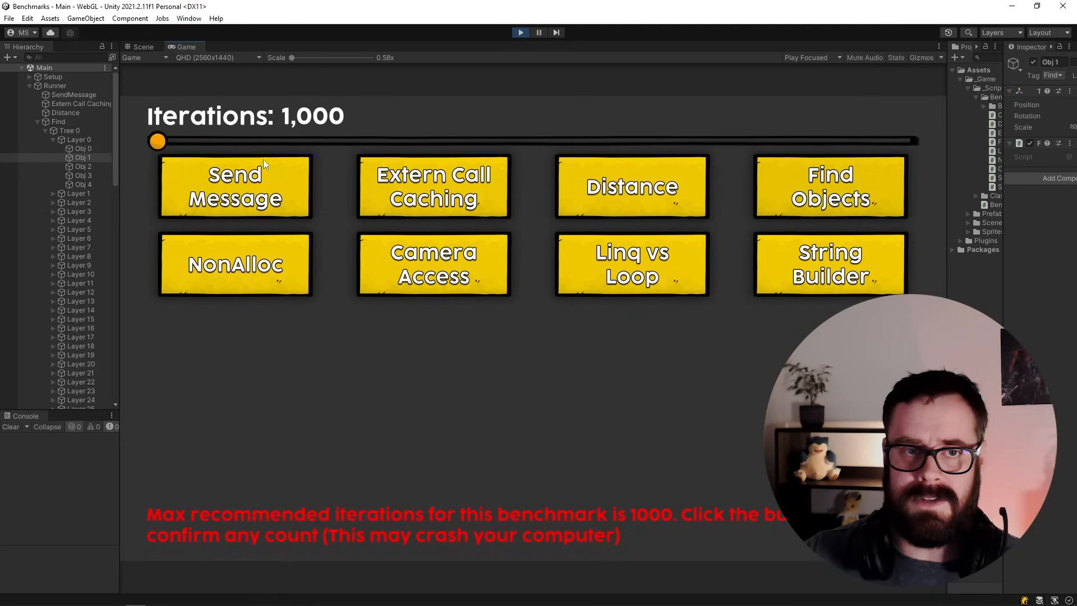
{"action": "left_click_drag", "start_coordinate": [157, 142], "coordinate": [161, 141]}
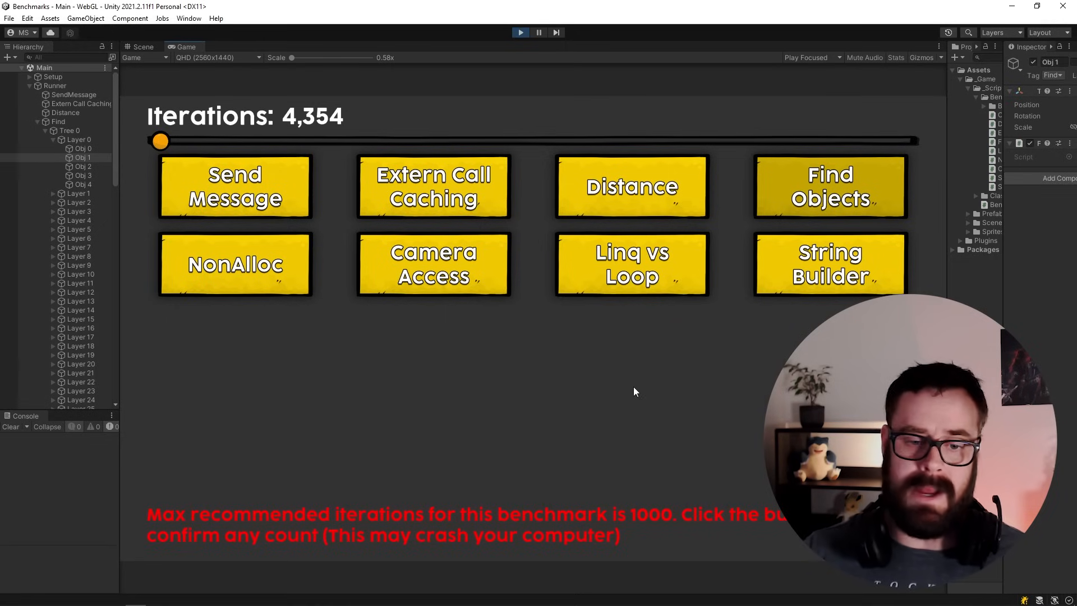
{"action": "left_click", "coordinate": [830, 185]}
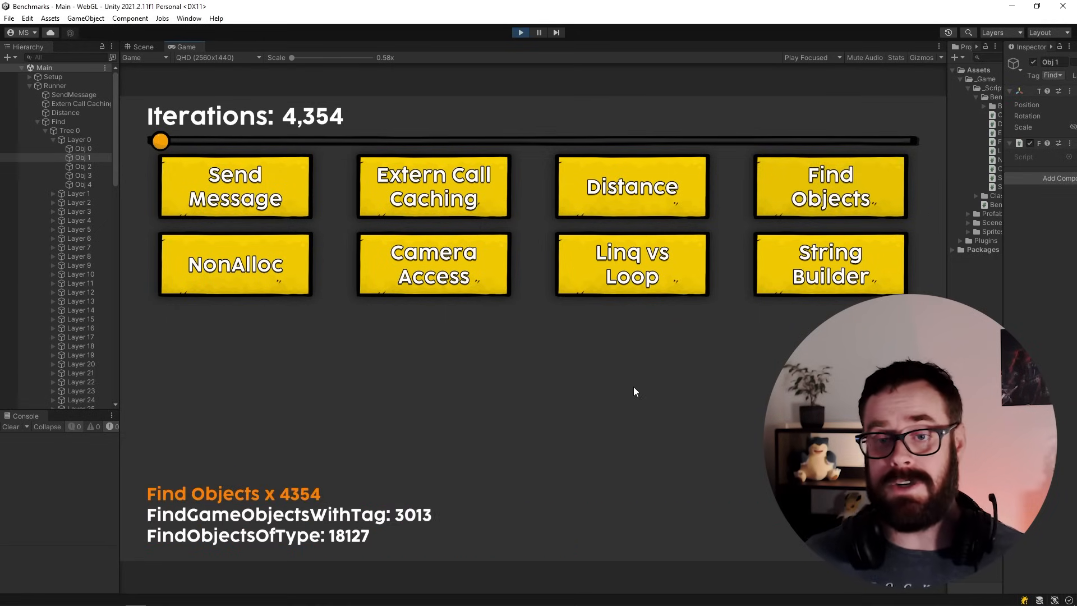
{"action": "mouse_move", "coordinate": [420, 472]}
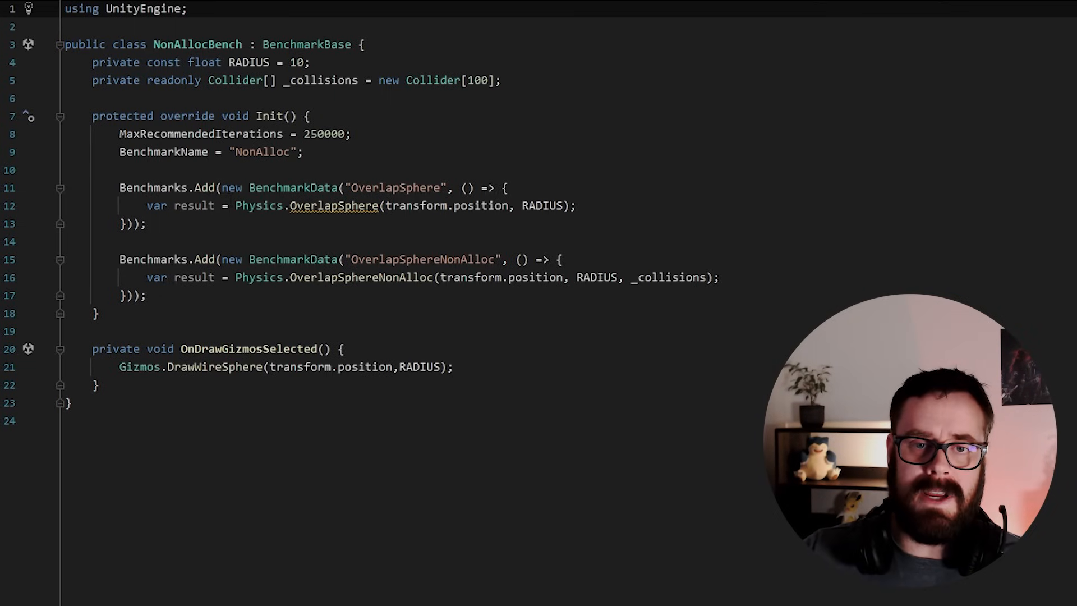
View the selected cube in the Scene view, then return to the NonAllocBench source.
{"action": "left_click", "coordinate": [576, 206]}
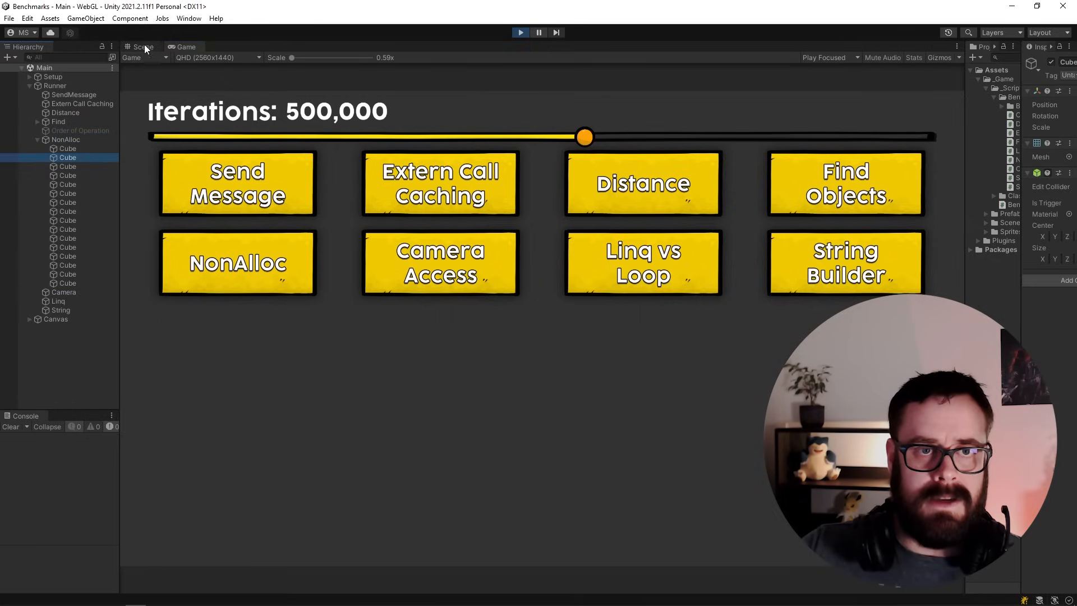
{"action": "left_click", "coordinate": [143, 46]}
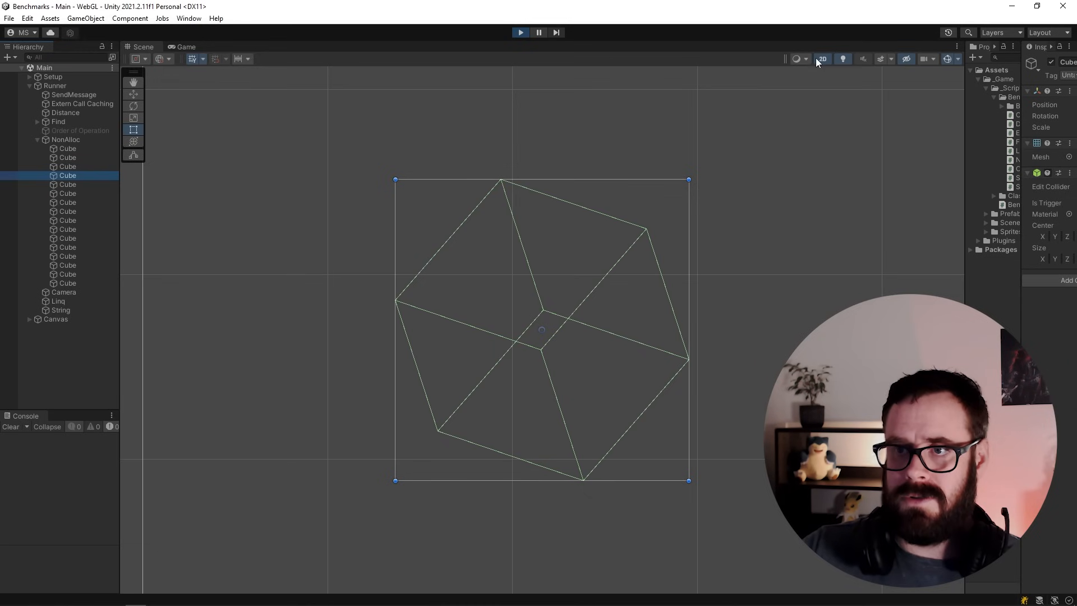
{"action": "left_click", "coordinate": [821, 59]}
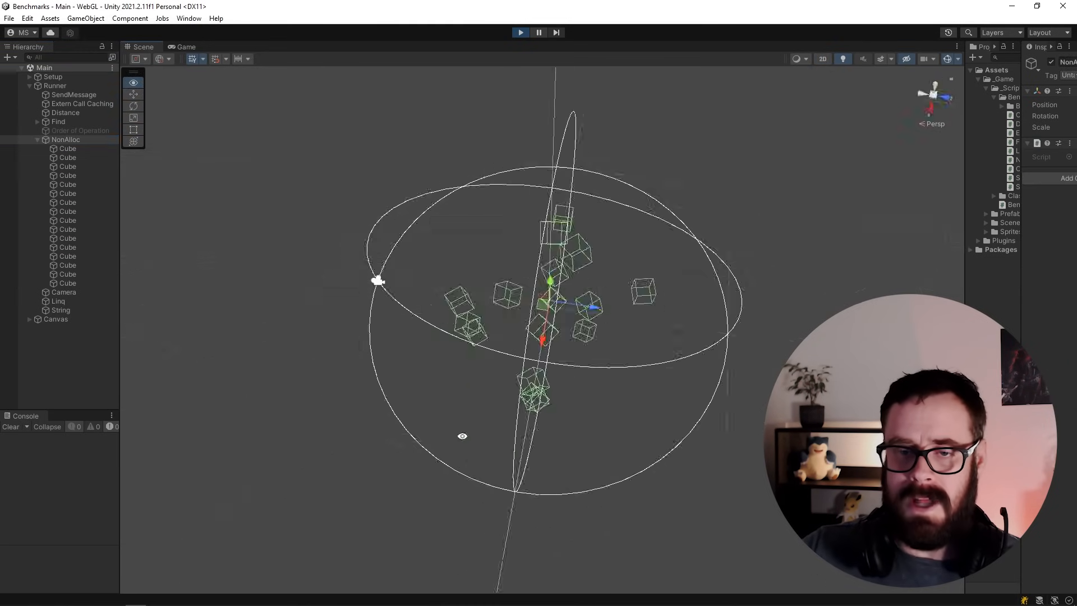
{"action": "left_click", "coordinate": [183, 48]}
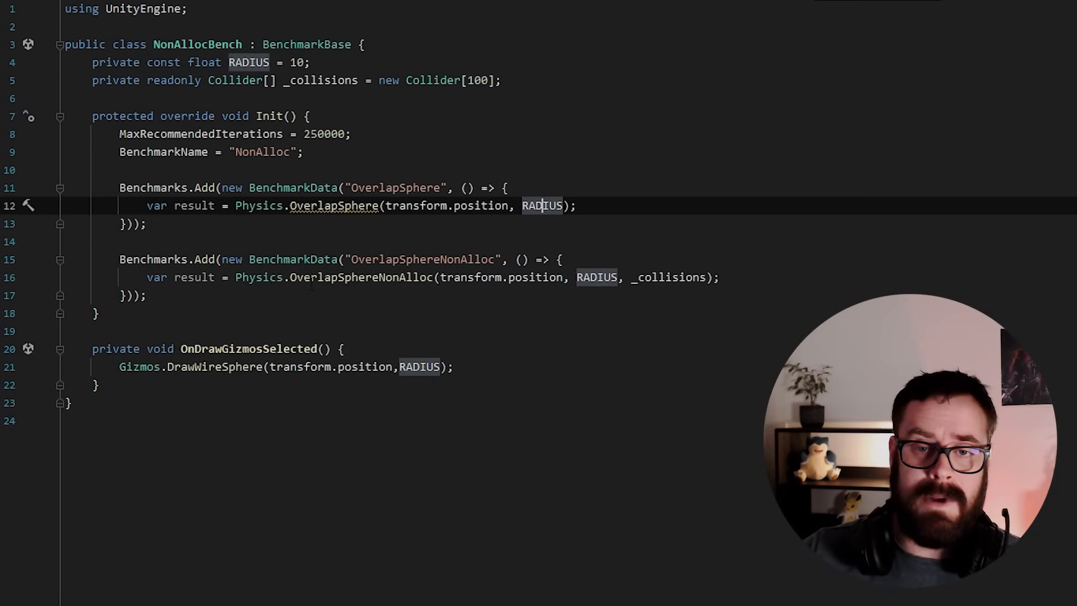
Highlight the RADIUS constant and the _collisions array in NonAllocBench.cs.
{"action": "double_click", "coordinate": [362, 277]}
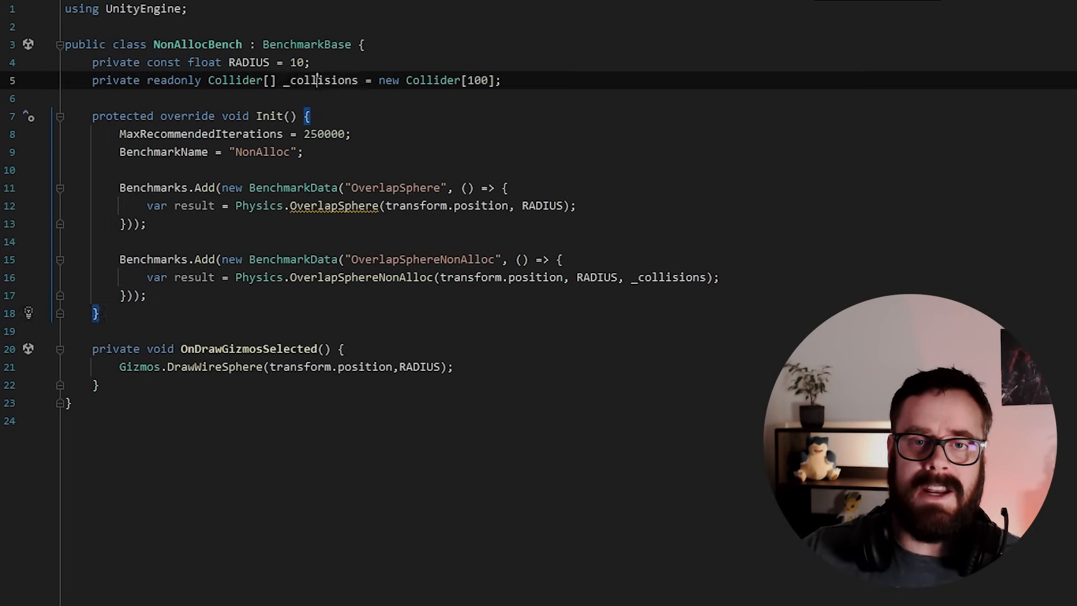
{"action": "double_click", "coordinate": [321, 80]}
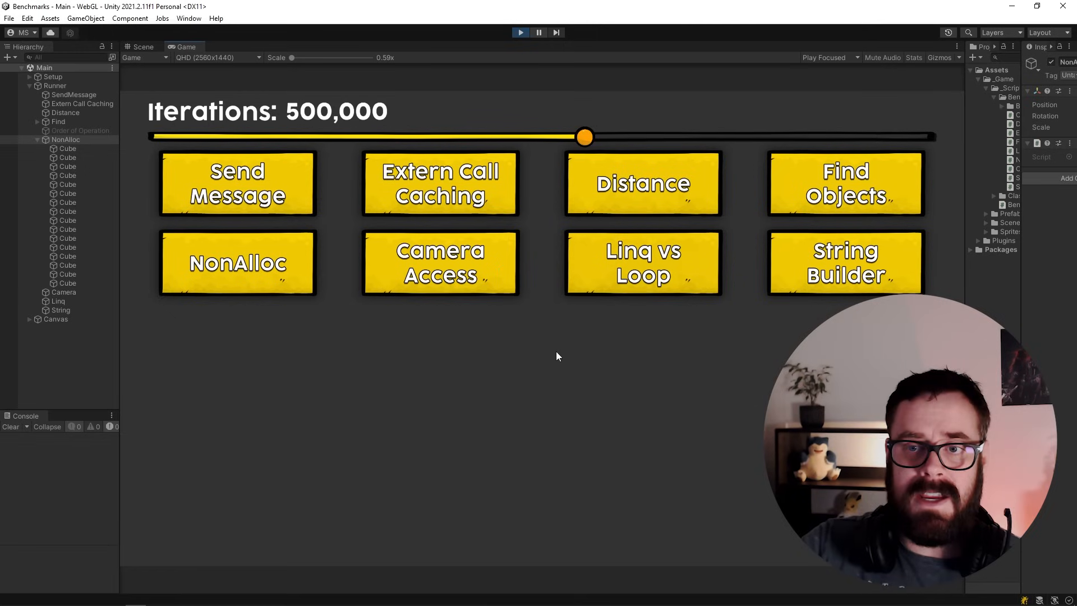
Set the iteration count to 250,000 and run the NonAlloc benchmark.
{"action": "left_click_drag", "start_coordinate": [584, 137], "coordinate": [925, 137]}
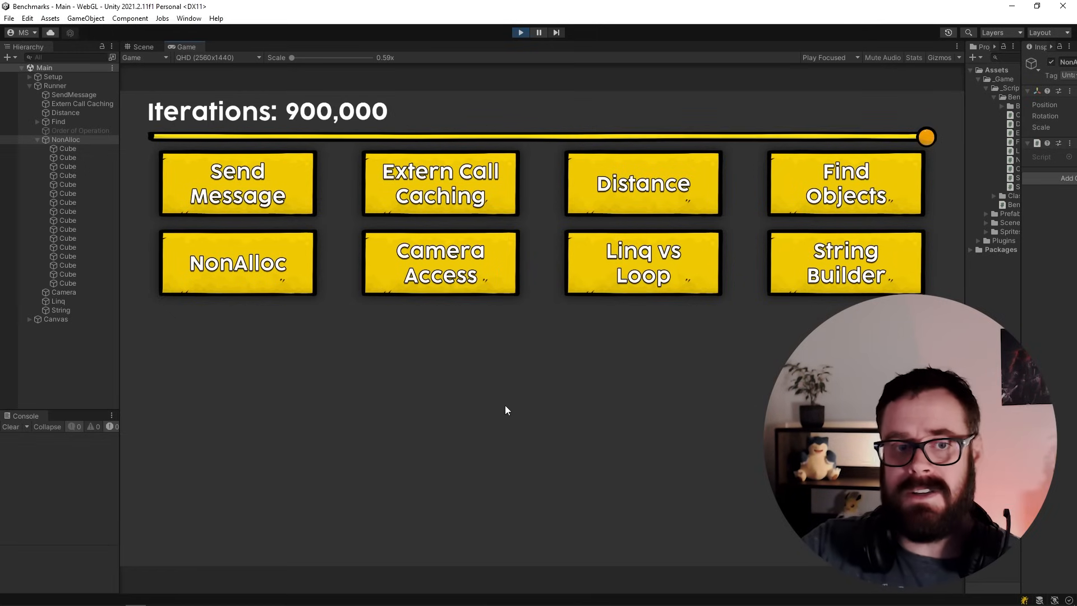
{"action": "left_click_drag", "start_coordinate": [926, 137], "coordinate": [371, 137]}
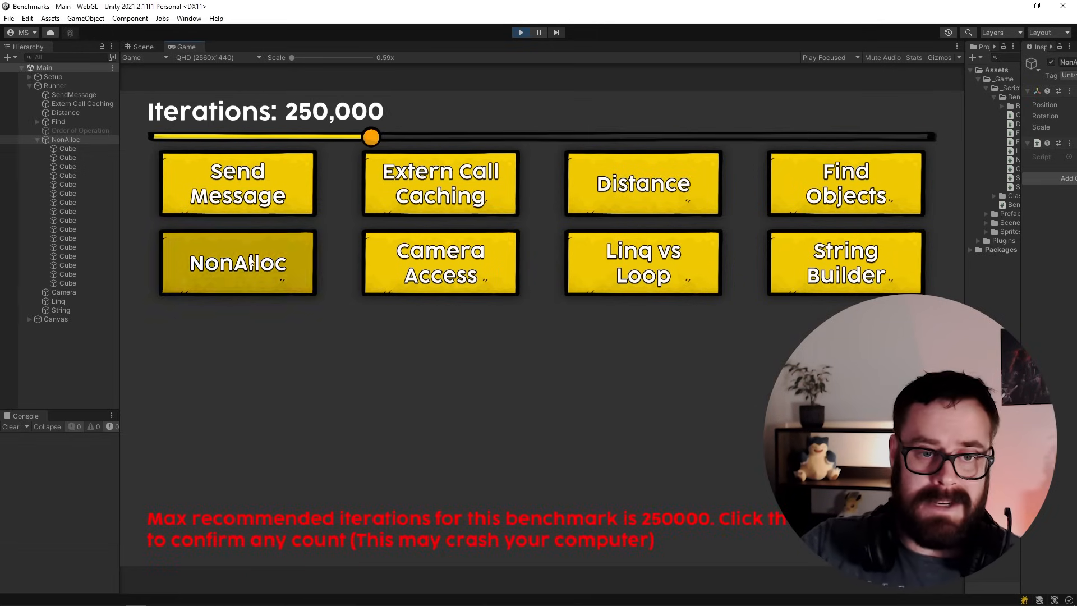
{"action": "left_click", "coordinate": [236, 263]}
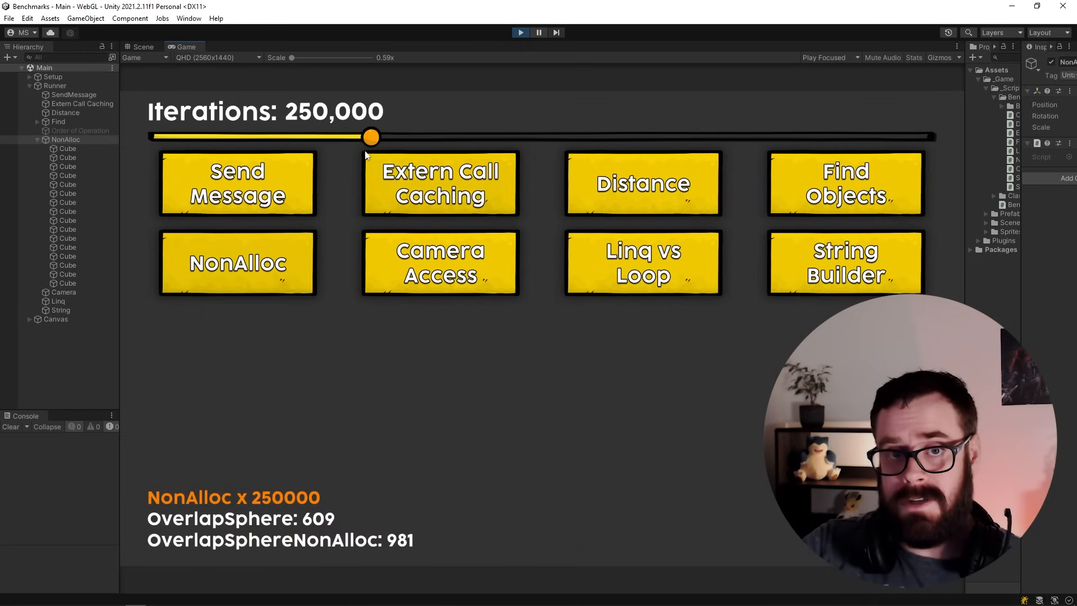
Raise the count to about 458,000 and confirm running NonAlloc above the recommended limit.
{"action": "left_click_drag", "start_coordinate": [372, 137], "coordinate": [549, 137]}
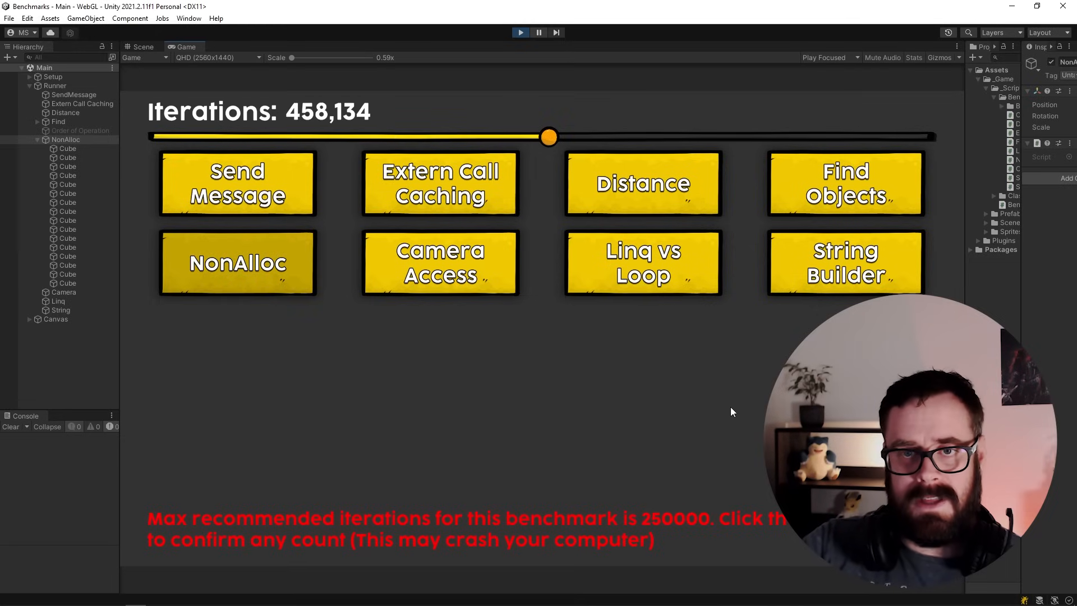
{"action": "left_click", "coordinate": [237, 262]}
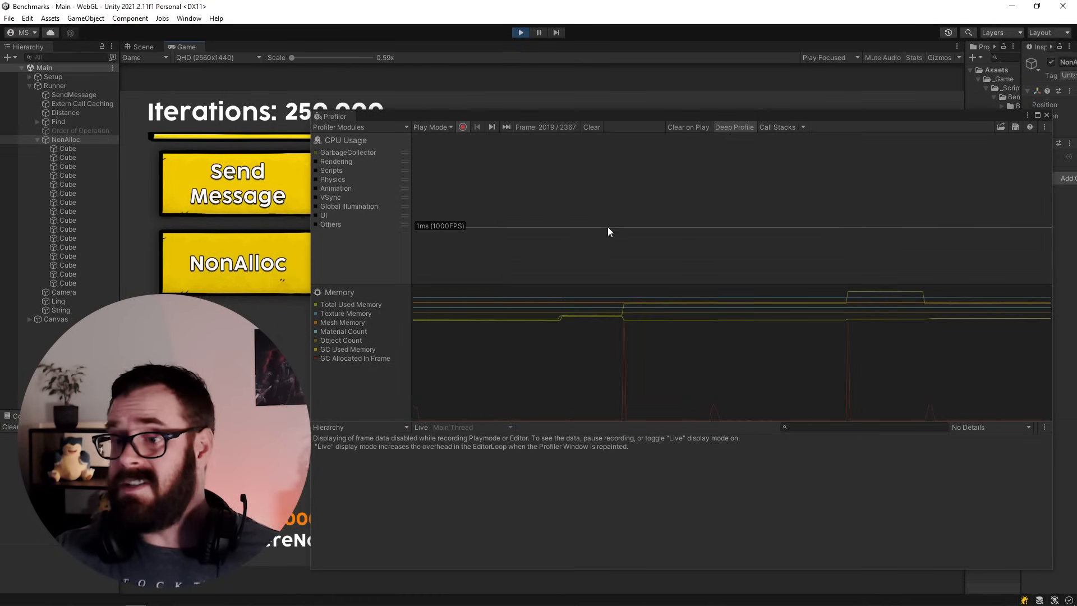
{"action": "left_click", "coordinate": [538, 33]}
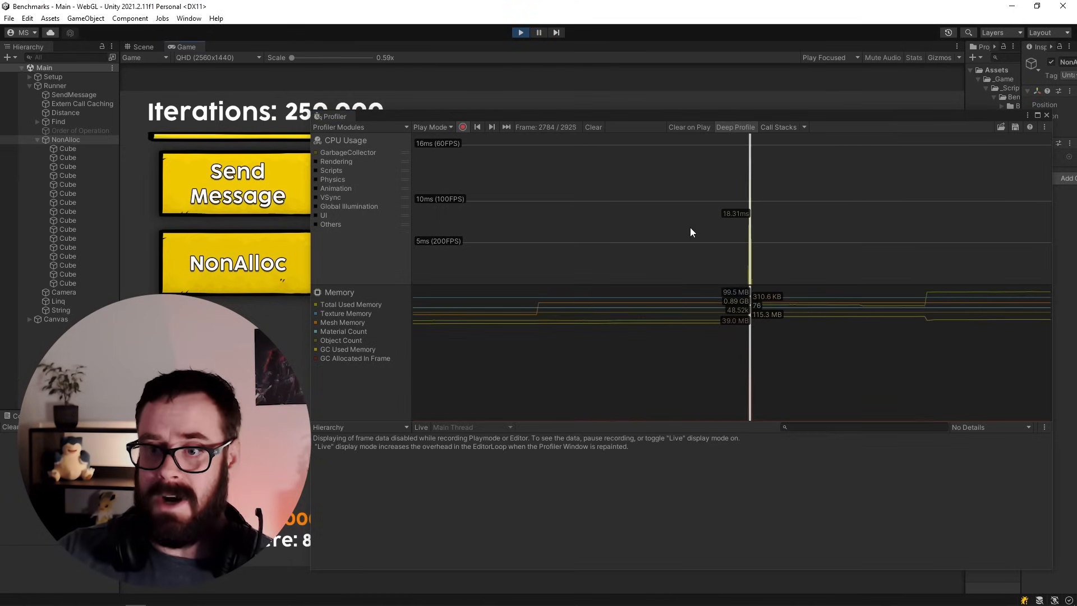
{"action": "left_click", "coordinate": [538, 32]}
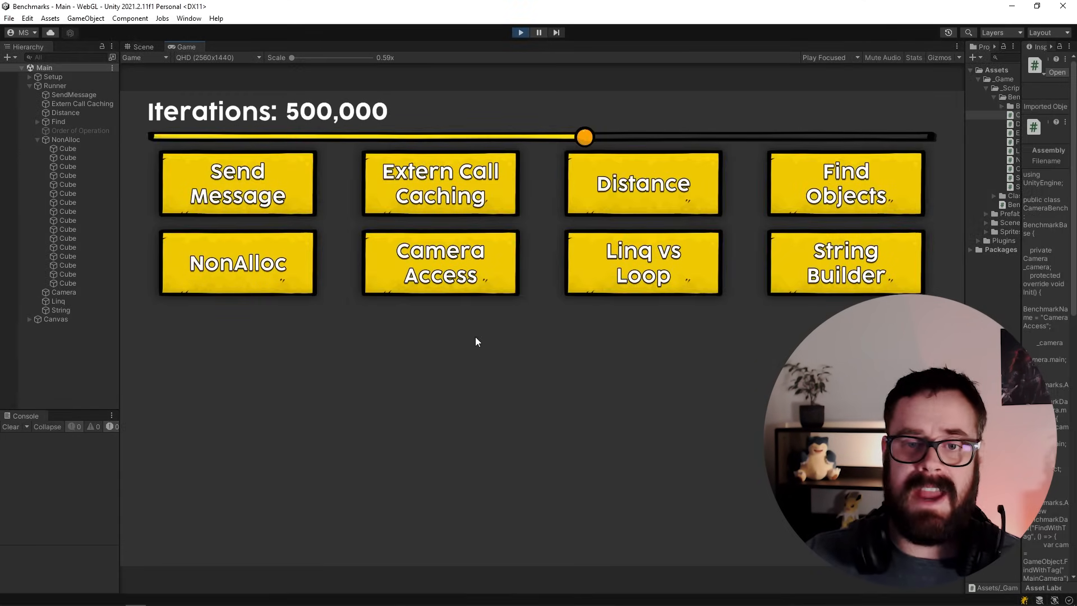
{"action": "mouse_move", "coordinate": [519, 383]}
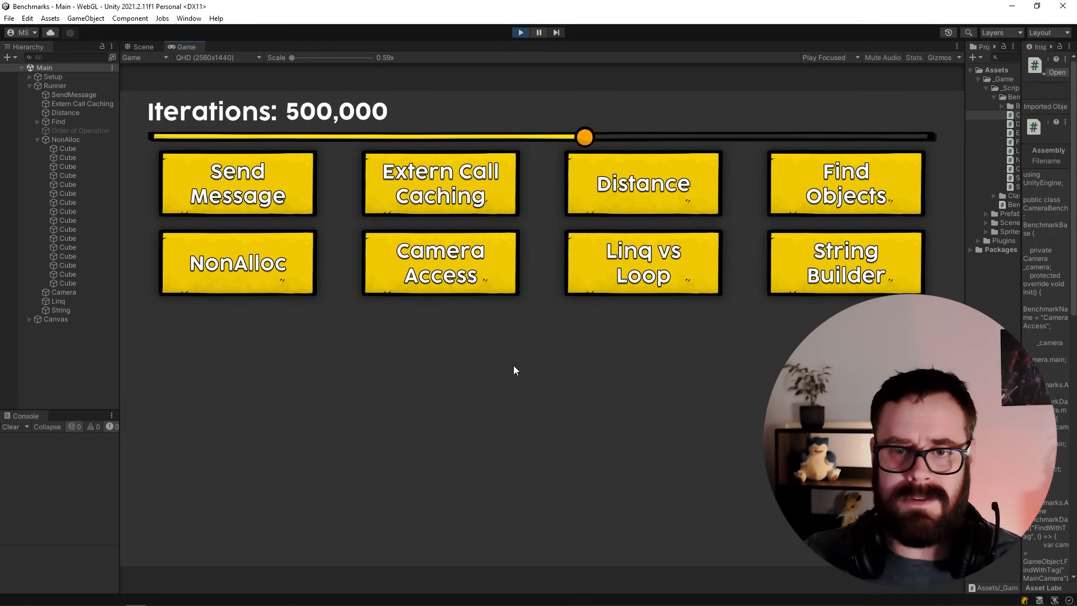
Run the Camera Access benchmark at 900,000 iterations.
{"action": "left_click_drag", "start_coordinate": [584, 137], "coordinate": [590, 137]}
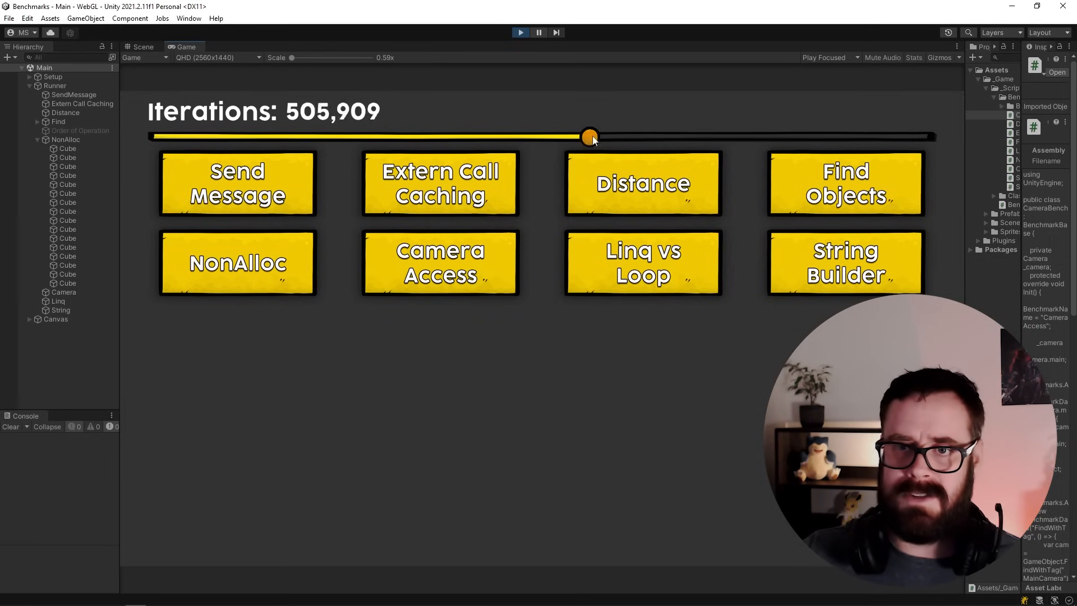
{"action": "left_click_drag", "start_coordinate": [589, 136], "coordinate": [925, 135]}
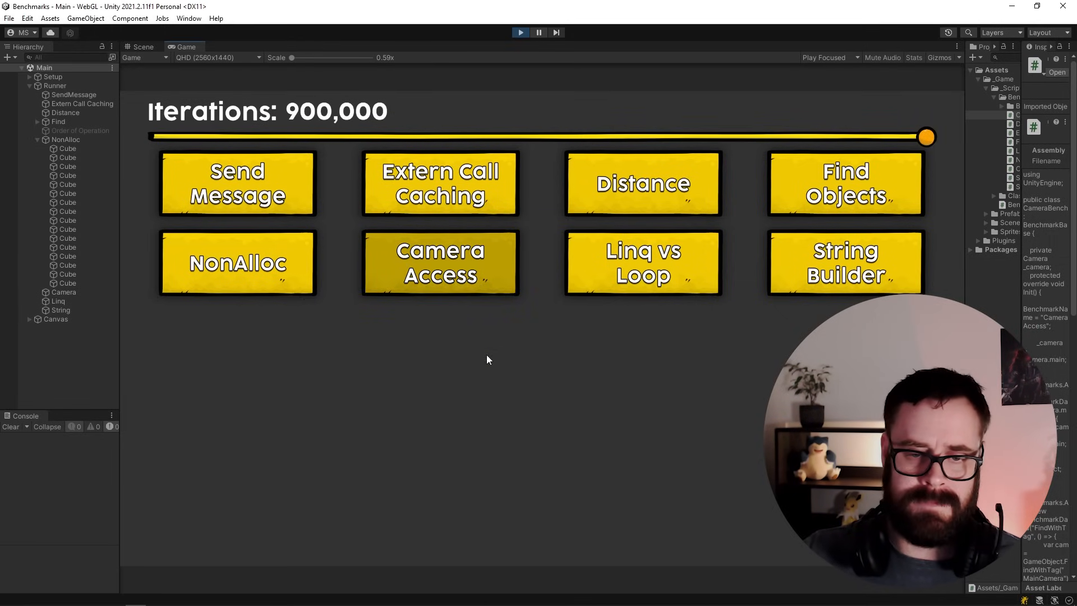
{"action": "left_click", "coordinate": [440, 262]}
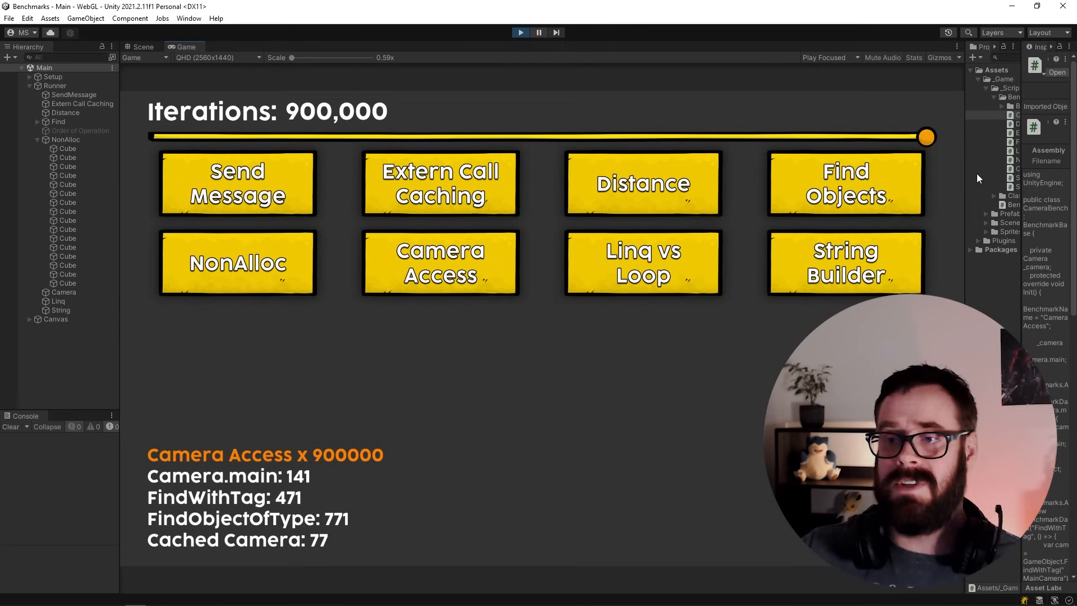
Rerun Camera Access at about 54,000 iterations, then lower the count to about 2,500.
{"action": "left_click_drag", "start_coordinate": [925, 136], "coordinate": [217, 137]}
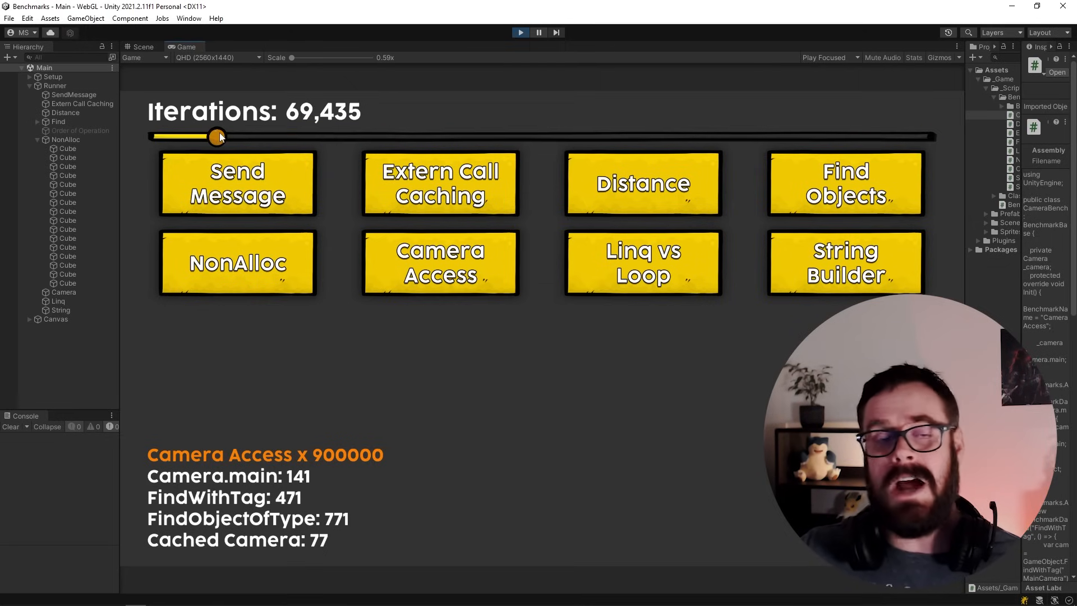
{"action": "left_click_drag", "start_coordinate": [218, 136], "coordinate": [203, 137]}
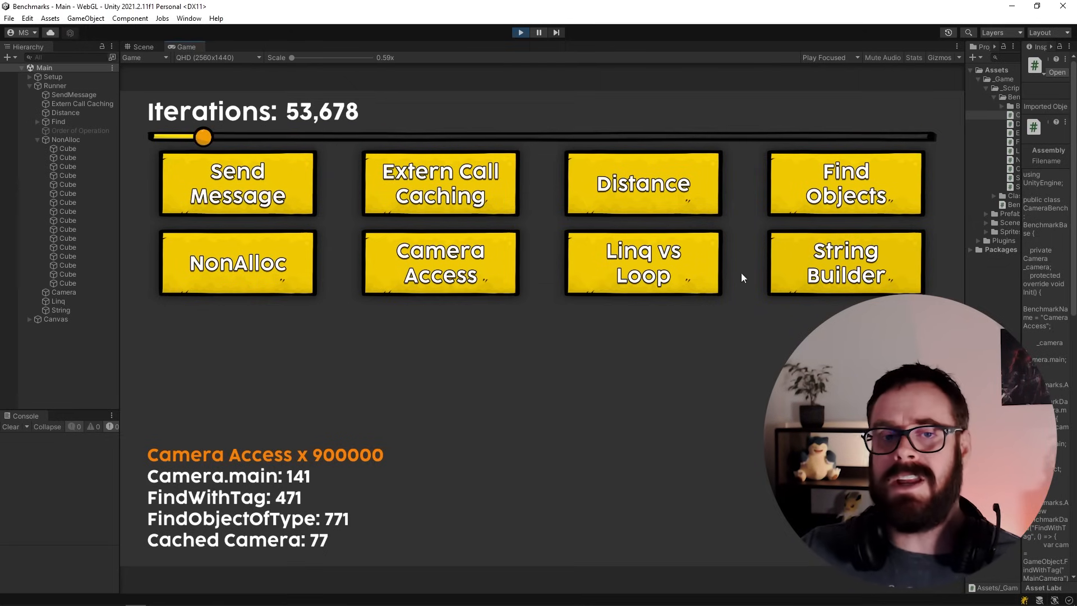
{"action": "left_click", "coordinate": [439, 263]}
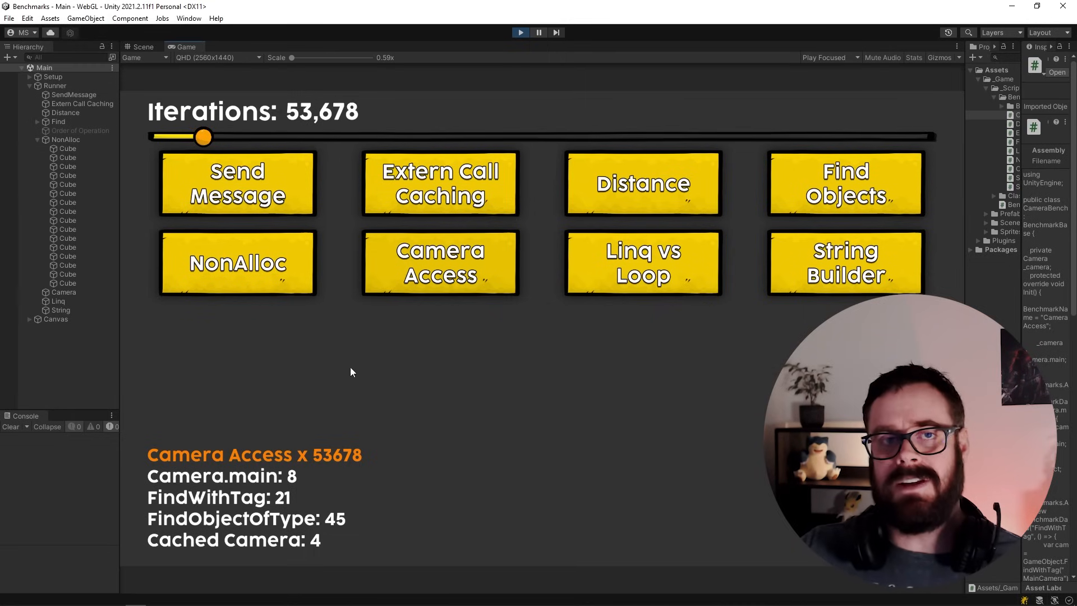
{"action": "left_click_drag", "start_coordinate": [203, 137], "coordinate": [160, 137]}
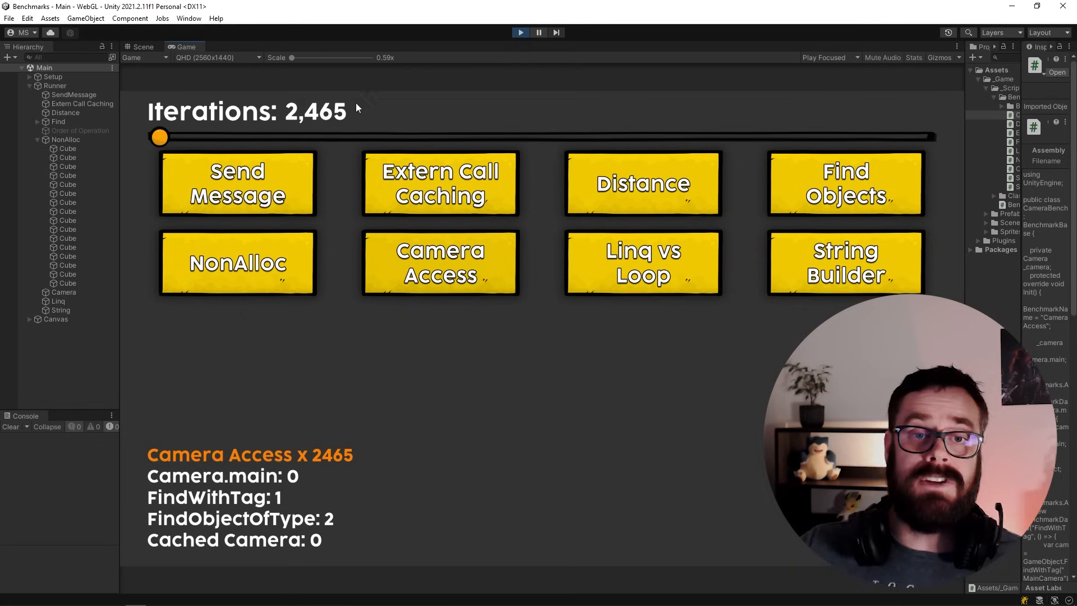
{"action": "mouse_move", "coordinate": [451, 428]}
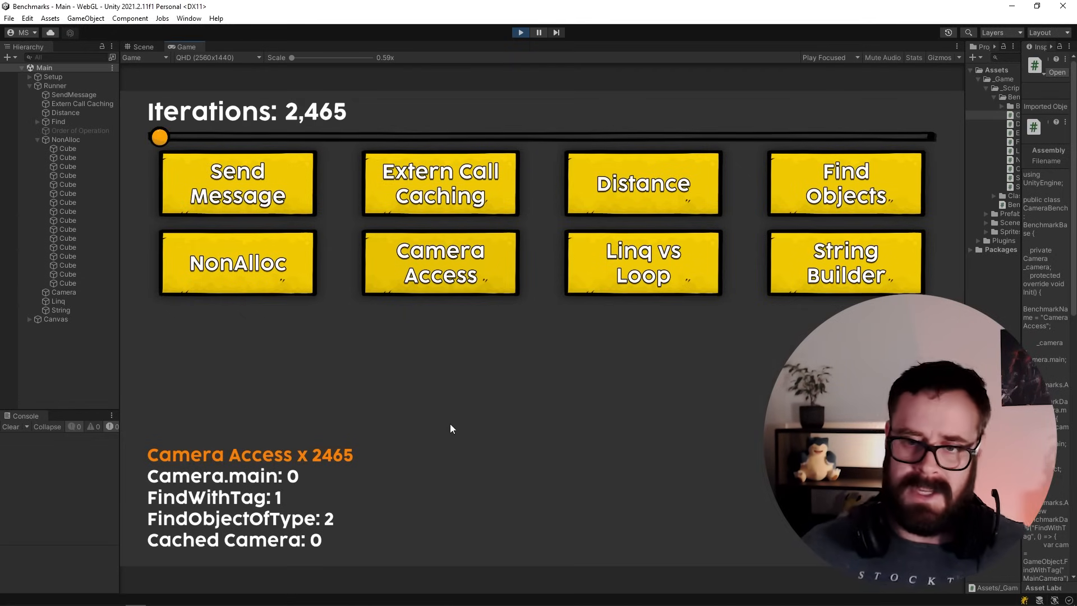
Set iterations to 1,000 and run the Linq vs Loop benchmark (Linq, For, Cached for, Foreach).
{"action": "left_click_drag", "start_coordinate": [159, 137], "coordinate": [583, 137]}
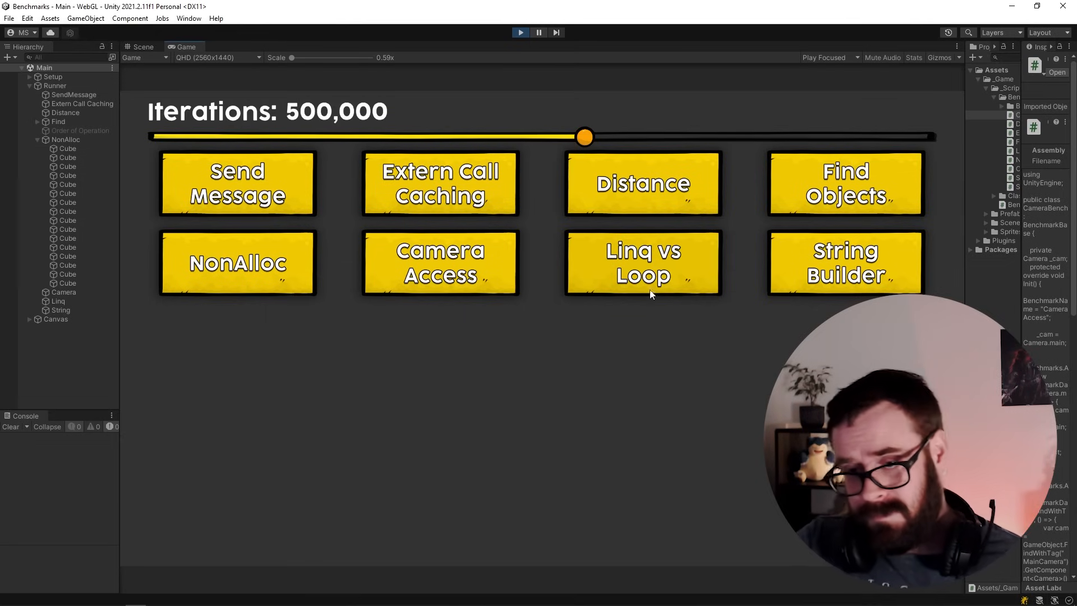
{"action": "mouse_move", "coordinate": [667, 377]}
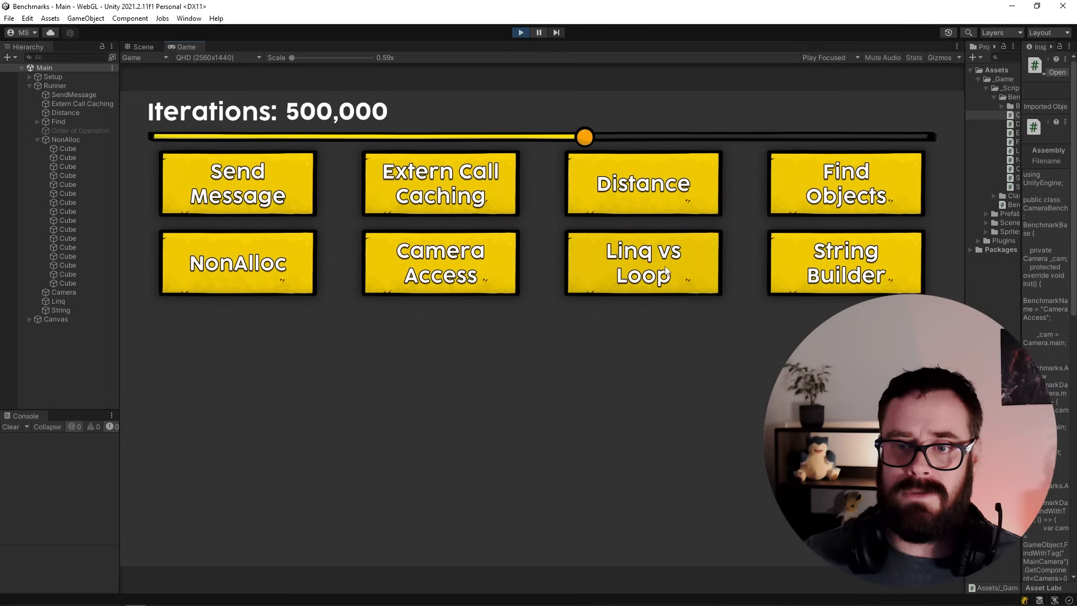
{"action": "left_click_drag", "start_coordinate": [583, 137], "coordinate": [158, 136]}
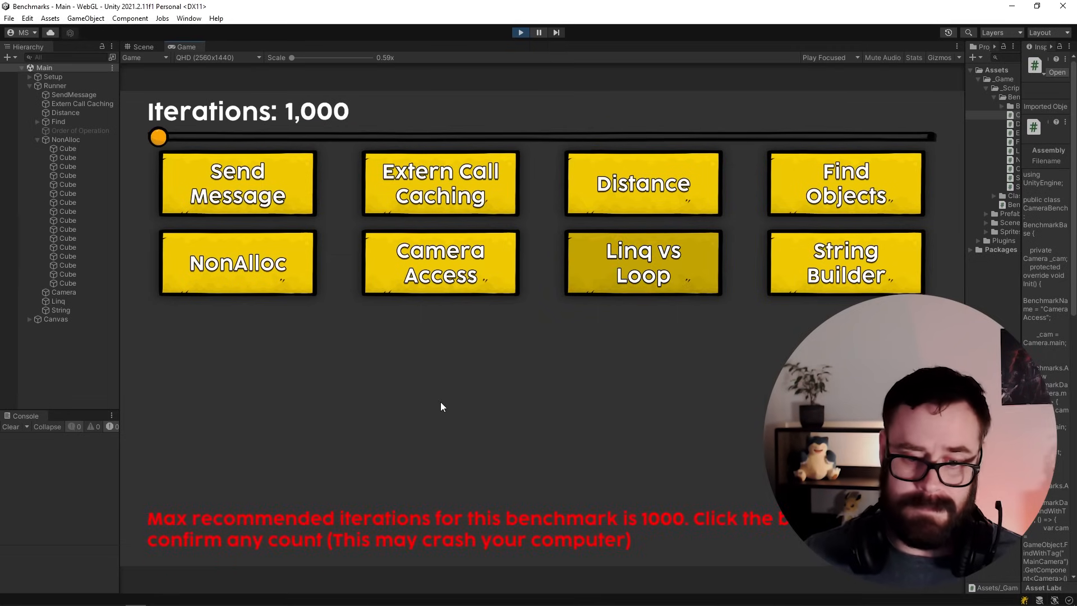
{"action": "left_click", "coordinate": [642, 261]}
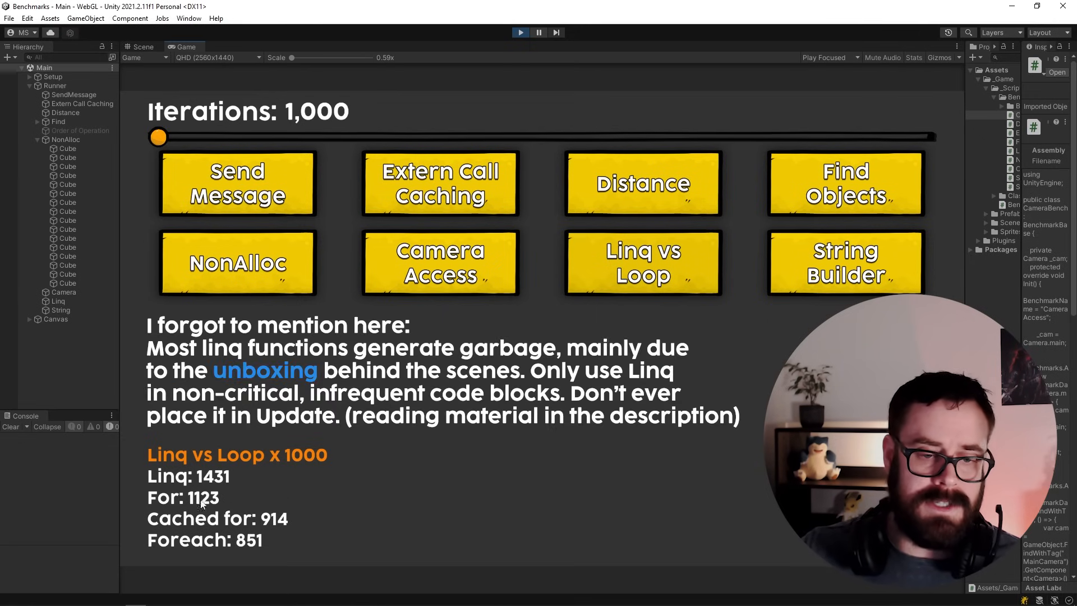
{"action": "mouse_move", "coordinate": [316, 520]}
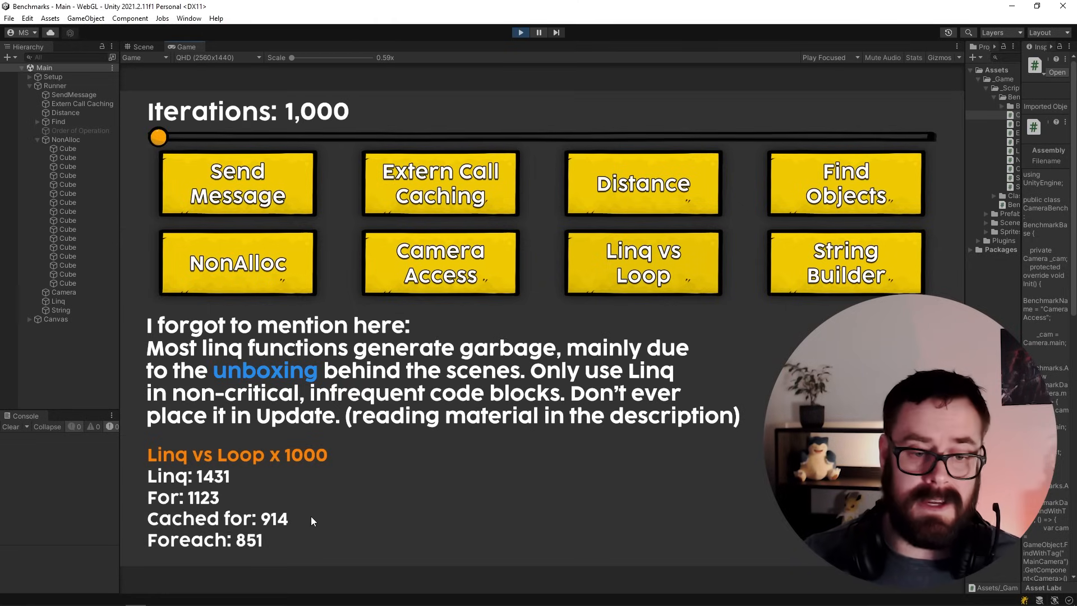
{"action": "mouse_move", "coordinate": [401, 519]}
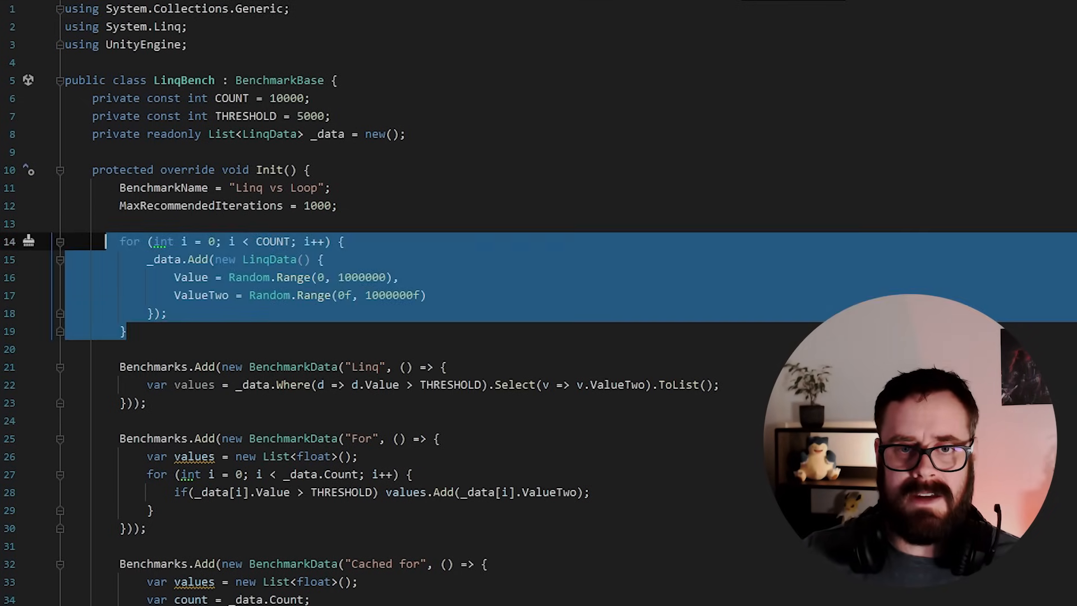
{"action": "scroll", "scroll_direction": "down", "scroll_amount": 3}
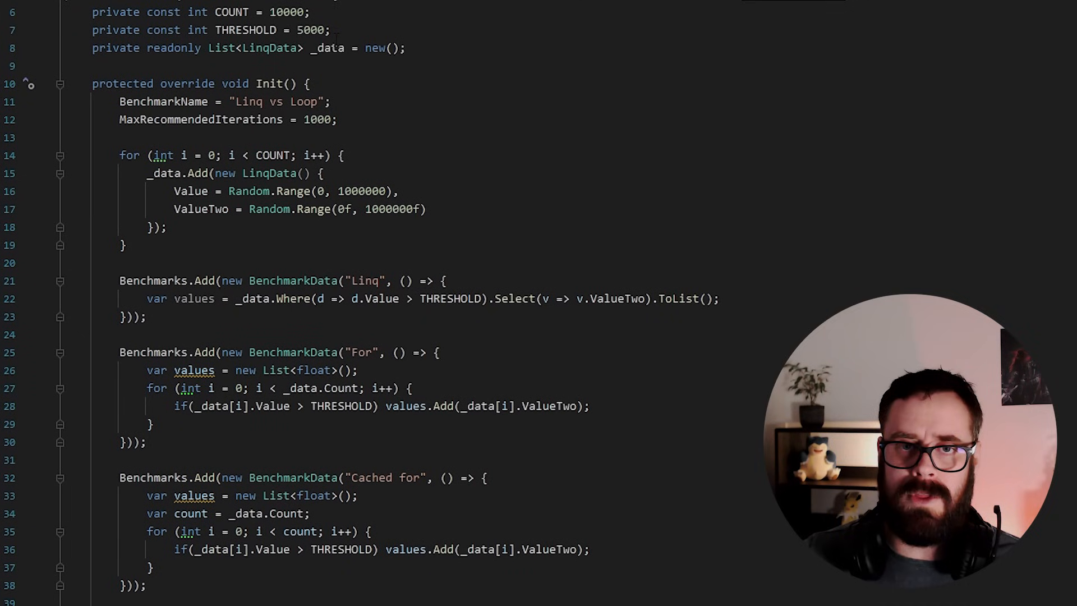
{"action": "left_click_drag", "start_coordinate": [494, 299], "coordinate": [720, 298]}
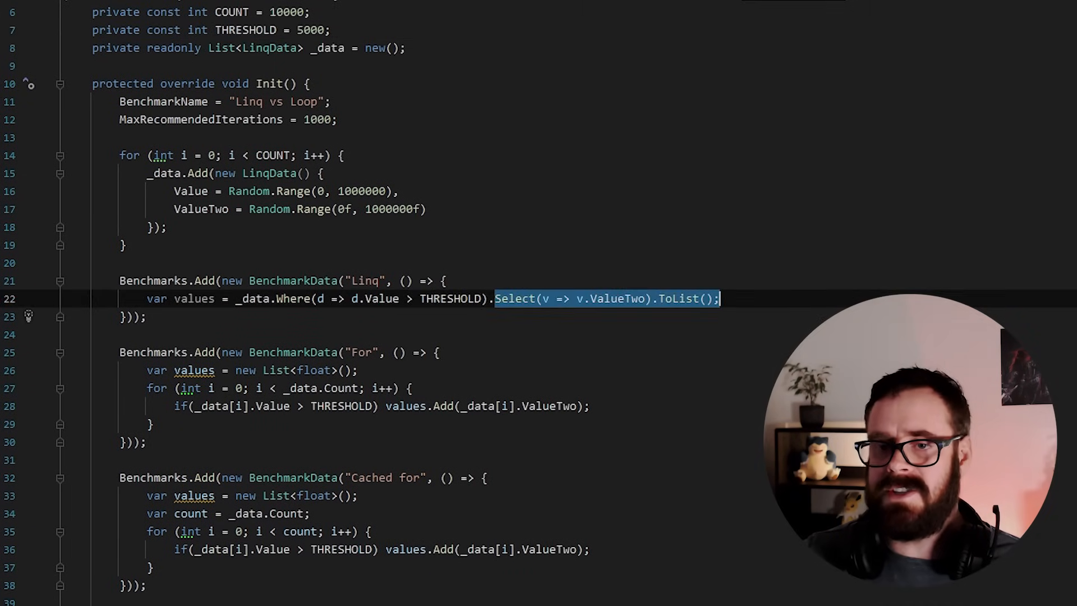
{"action": "scroll", "scroll_direction": "down", "scroll_amount": 3}
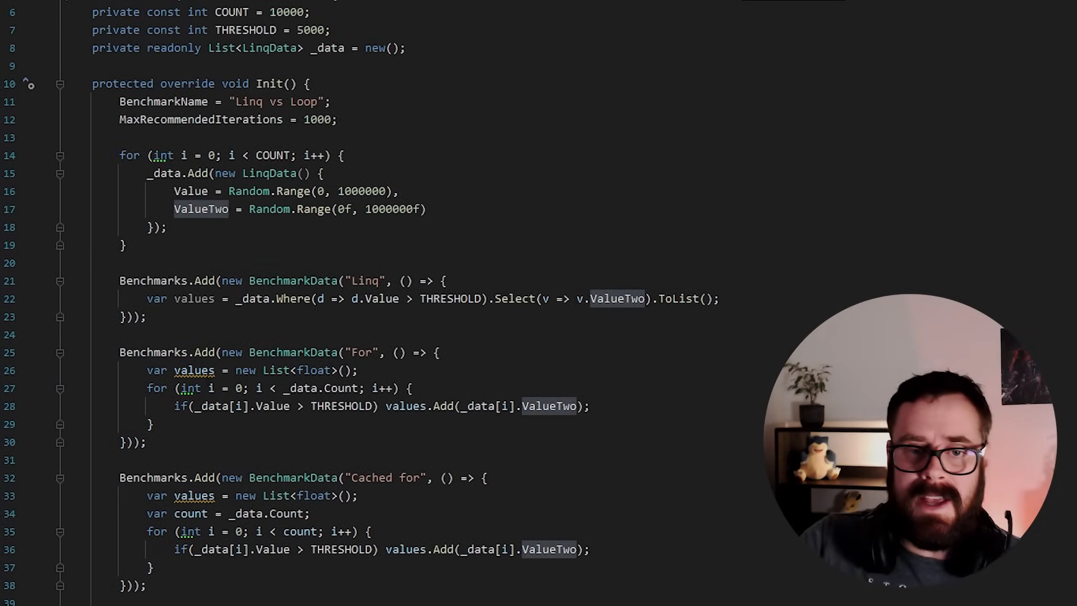
{"action": "left_click", "coordinate": [154, 425]}
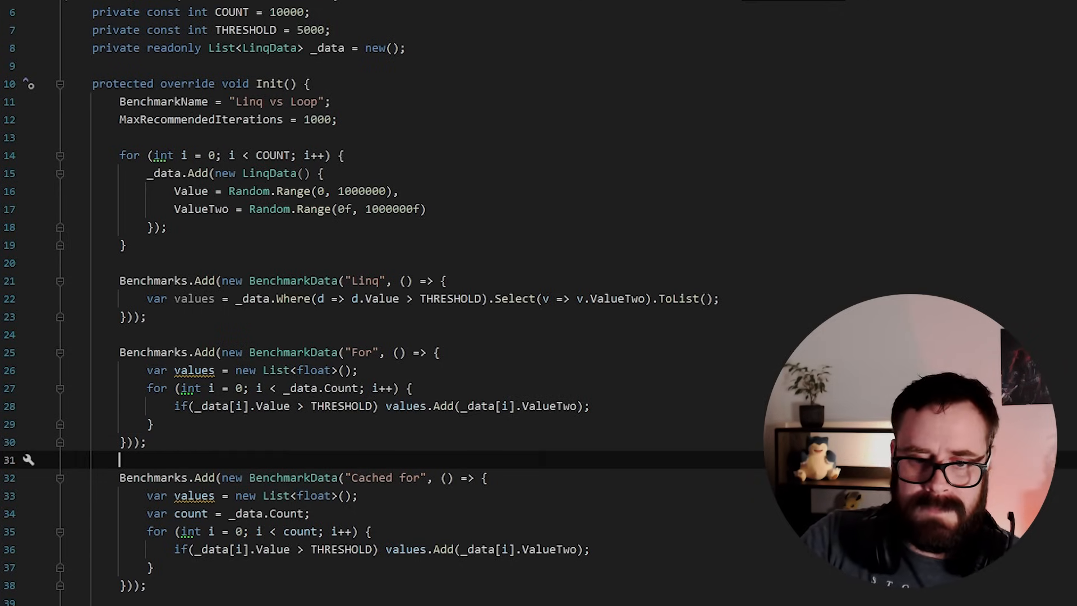
{"action": "scroll", "scroll_direction": "down", "scroll_amount": 3}
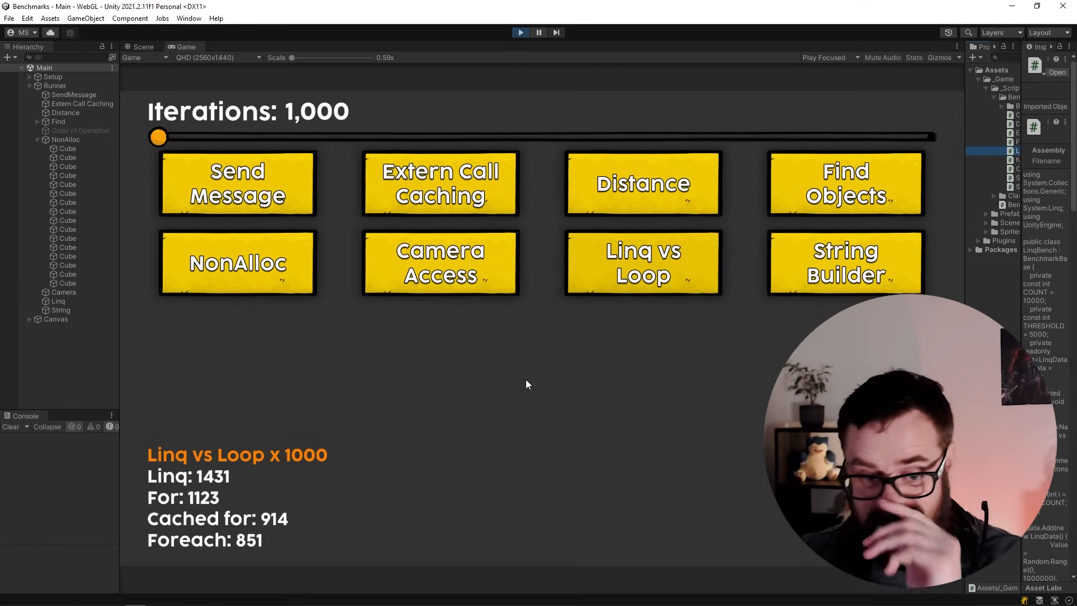
{"action": "mouse_move", "coordinate": [516, 383]}
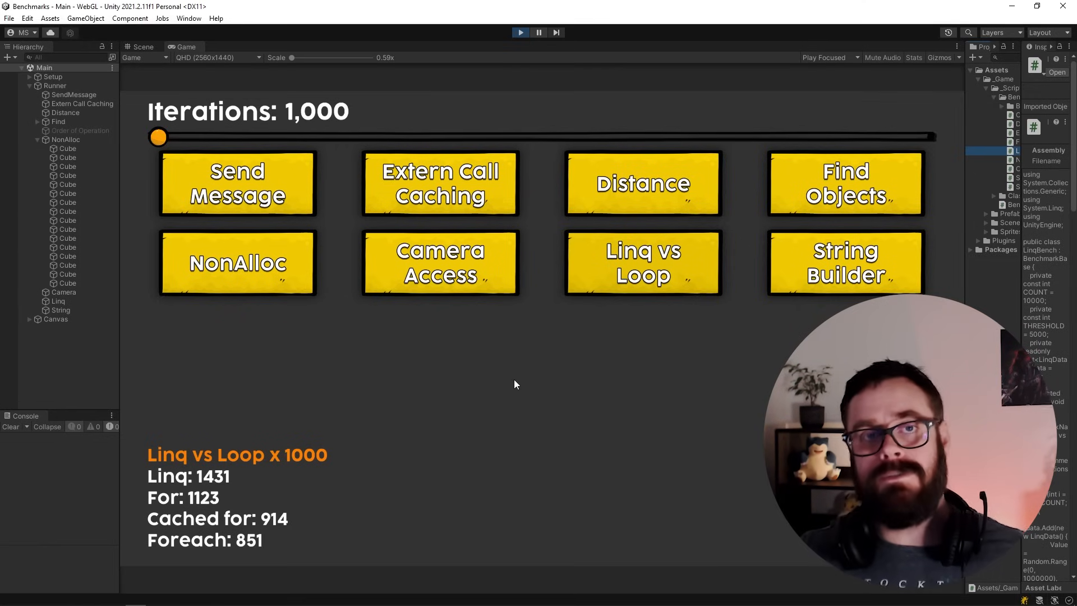
{"action": "mouse_move", "coordinate": [510, 394]}
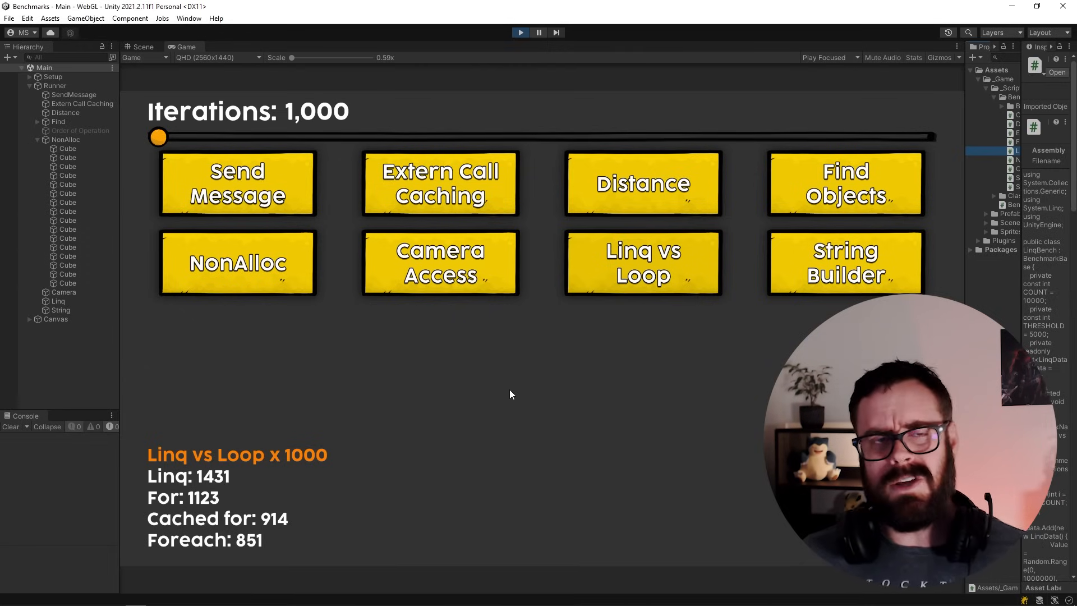
{"action": "mouse_move", "coordinate": [493, 373]}
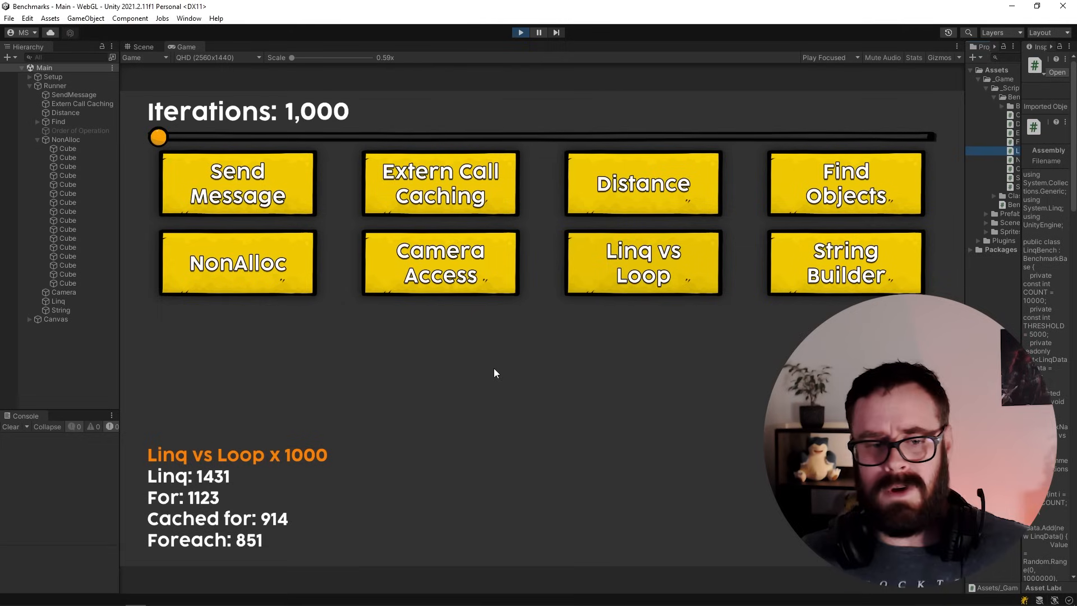
{"action": "mouse_move", "coordinate": [616, 385]}
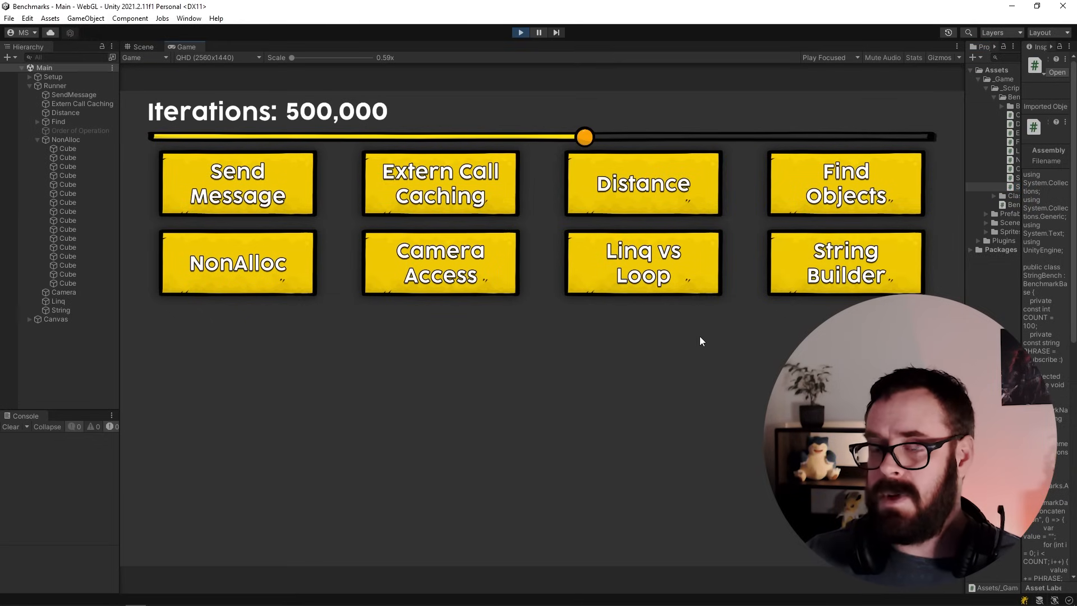
{"action": "mouse_move", "coordinate": [734, 391]}
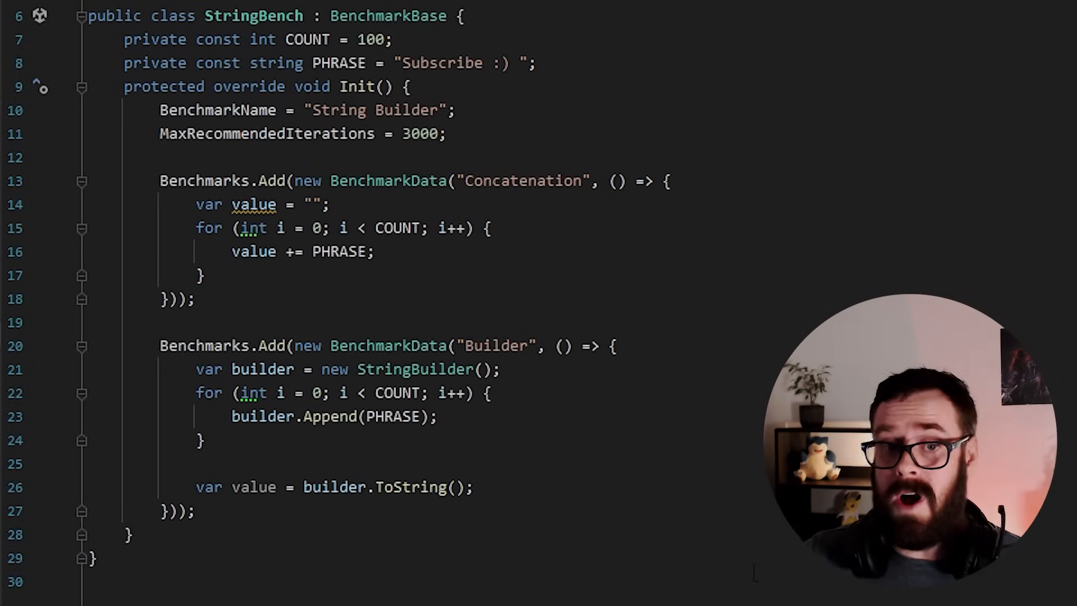
Review the Concatenation and Builder cases in StringBench.cs in Visual Studio.
{"action": "left_click", "coordinate": [516, 63]}
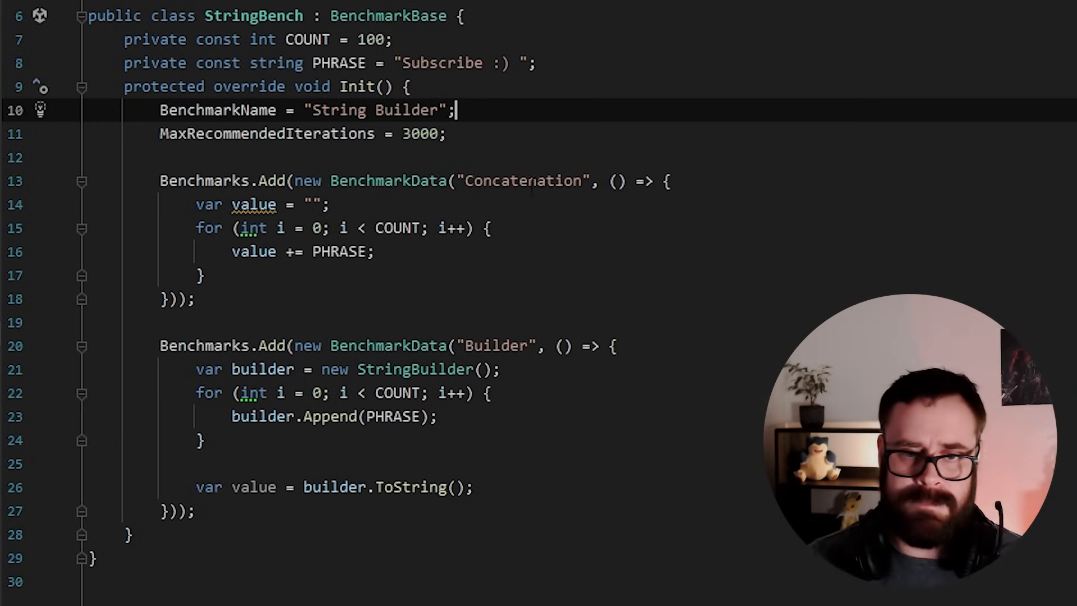
{"action": "left_click_drag", "start_coordinate": [195, 204], "coordinate": [350, 251]}
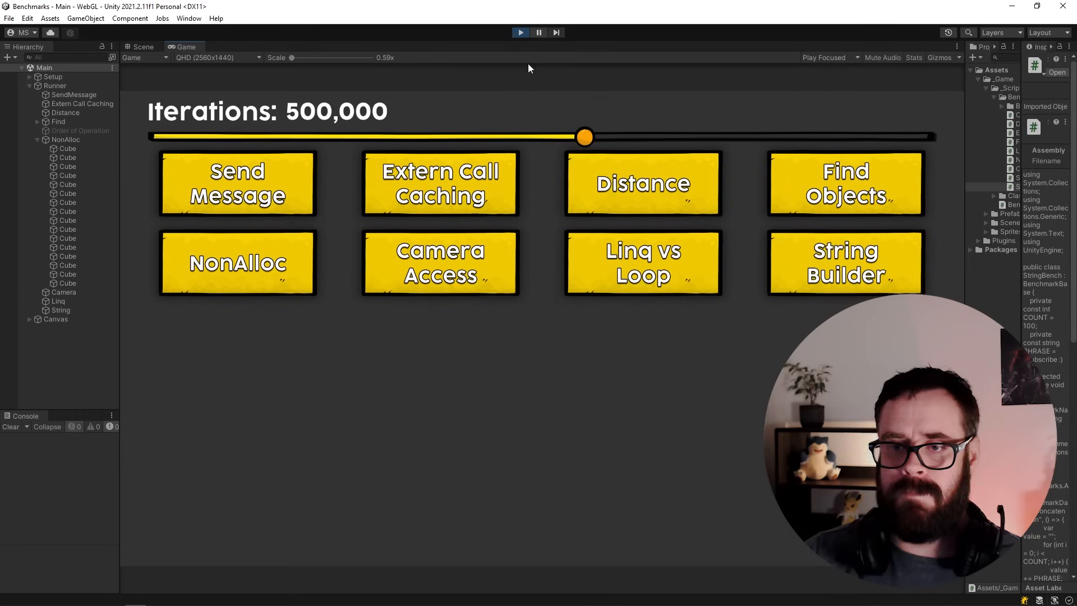
Run the String Builder benchmark at 3,000 iterations, then again at 22,041.
{"action": "left_click_drag", "start_coordinate": [584, 137], "coordinate": [160, 137]}
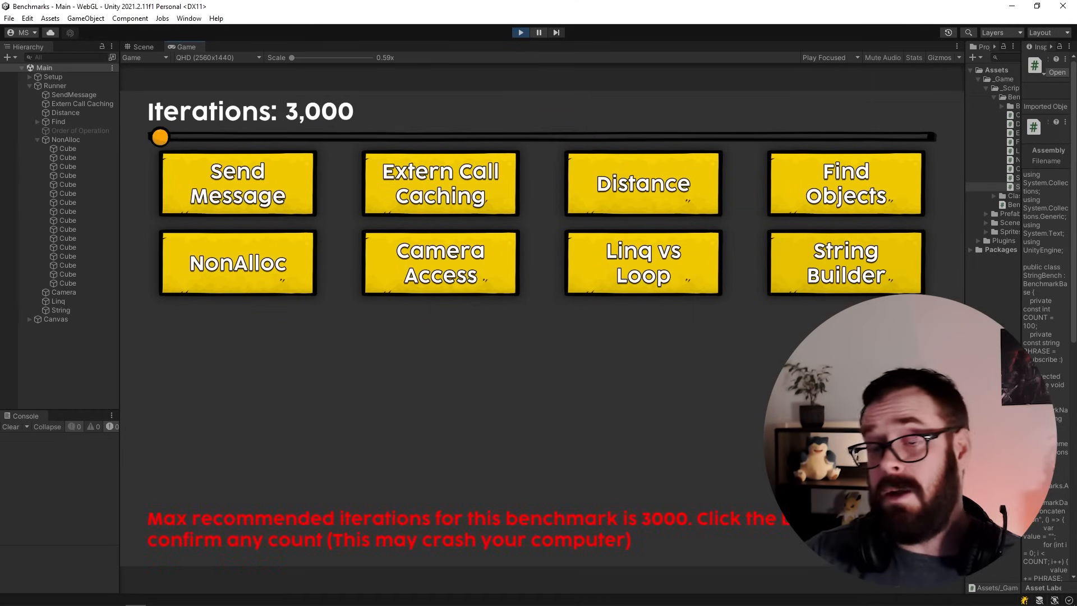
{"action": "left_click", "coordinate": [846, 262]}
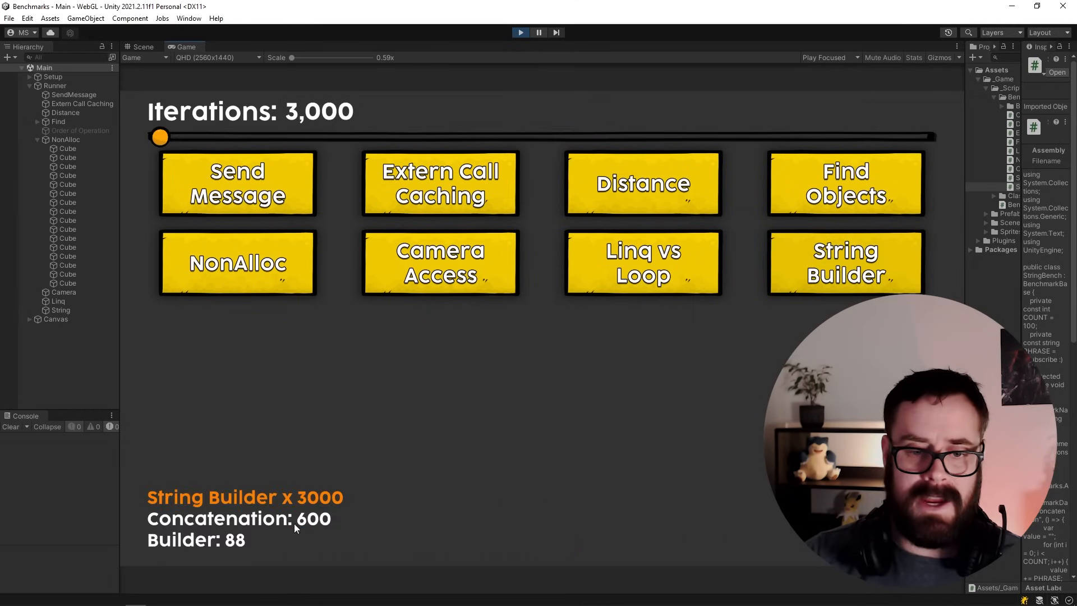
{"action": "mouse_move", "coordinate": [431, 502]}
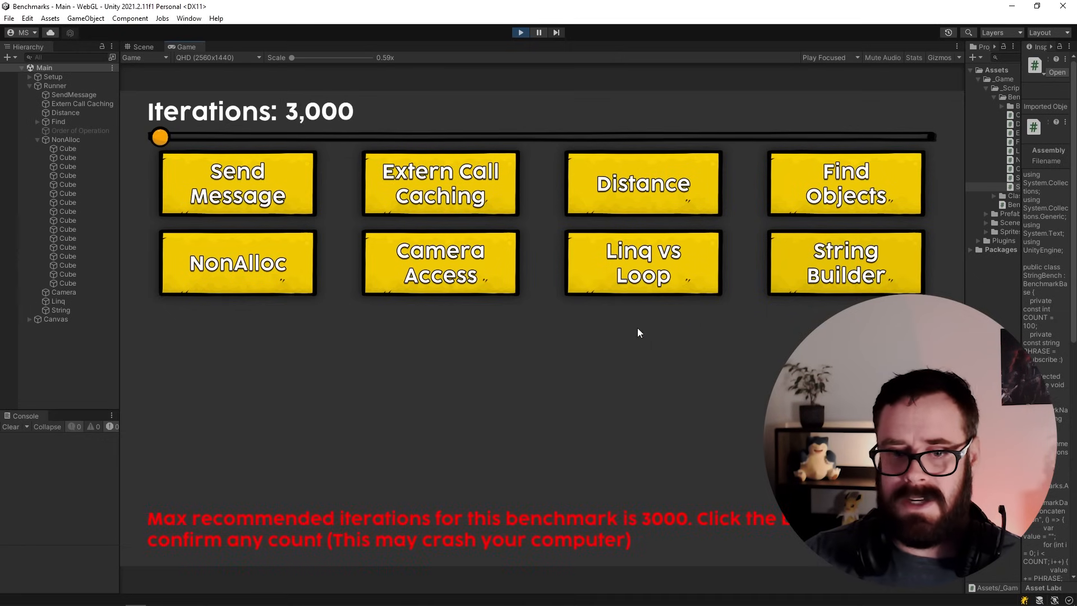
{"action": "left_click_drag", "start_coordinate": [159, 137], "coordinate": [176, 137]}
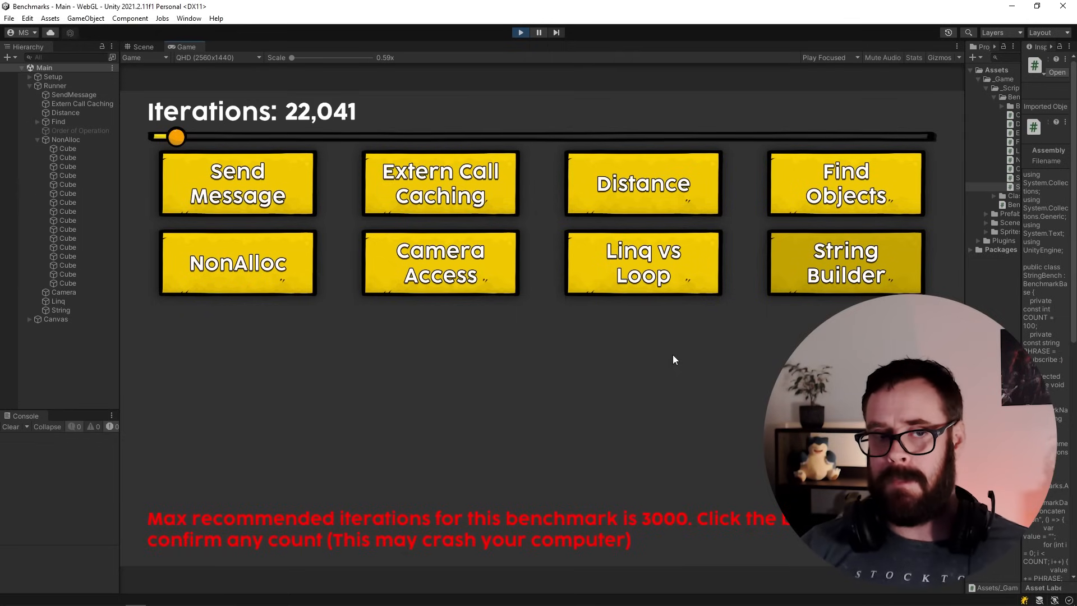
{"action": "left_click", "coordinate": [845, 263]}
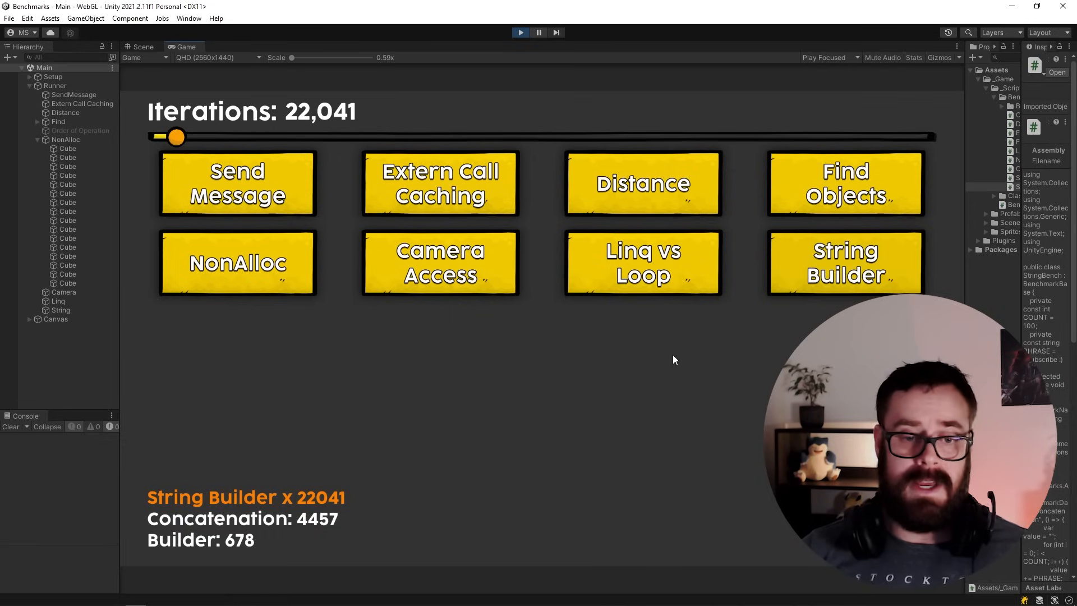
{"action": "mouse_move", "coordinate": [540, 414]}
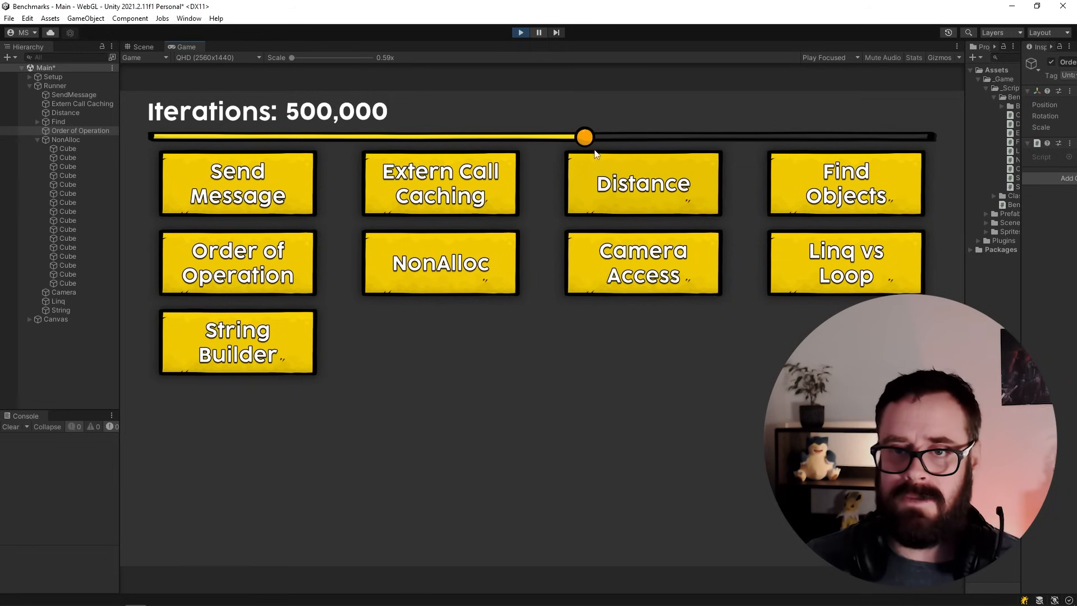
Run the Order of Operation test at 900,000 iterations.
{"action": "left_click_drag", "start_coordinate": [583, 137], "coordinate": [926, 137]}
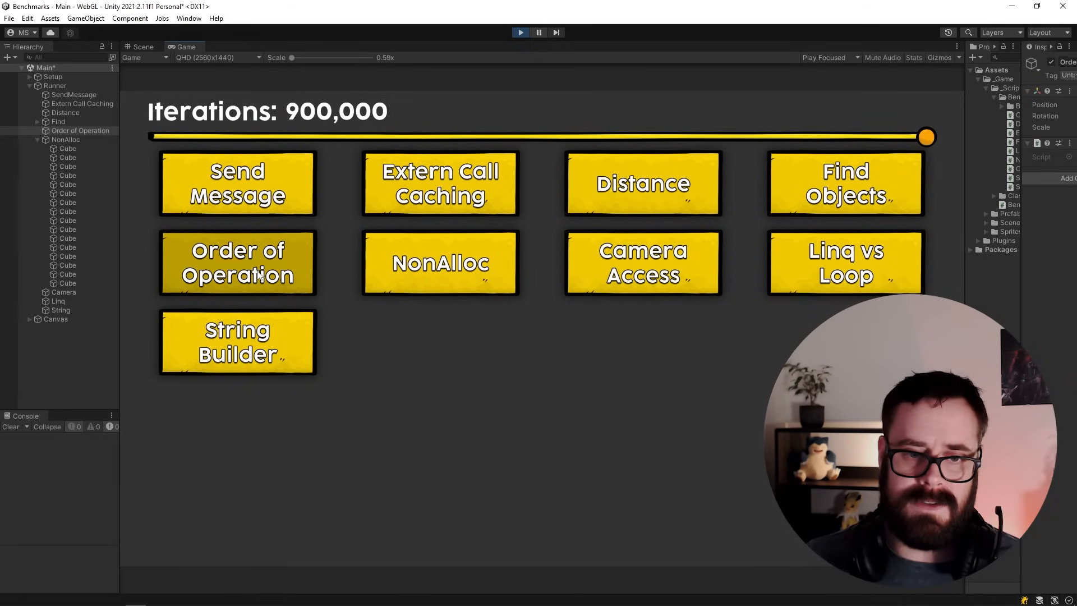
{"action": "left_click", "coordinate": [236, 263]}
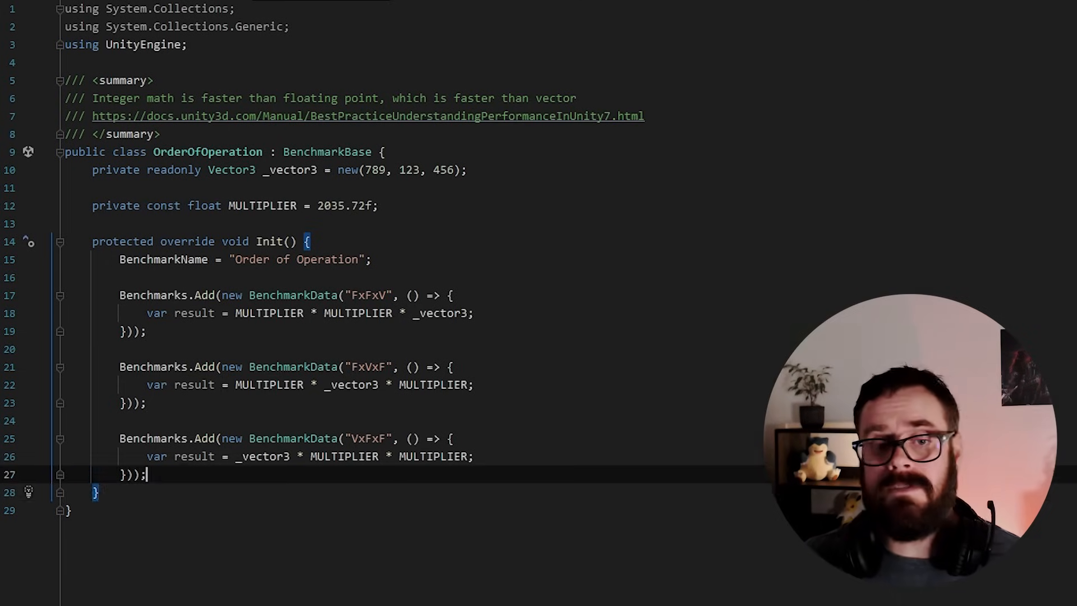
{"action": "type", "text": "tr"}
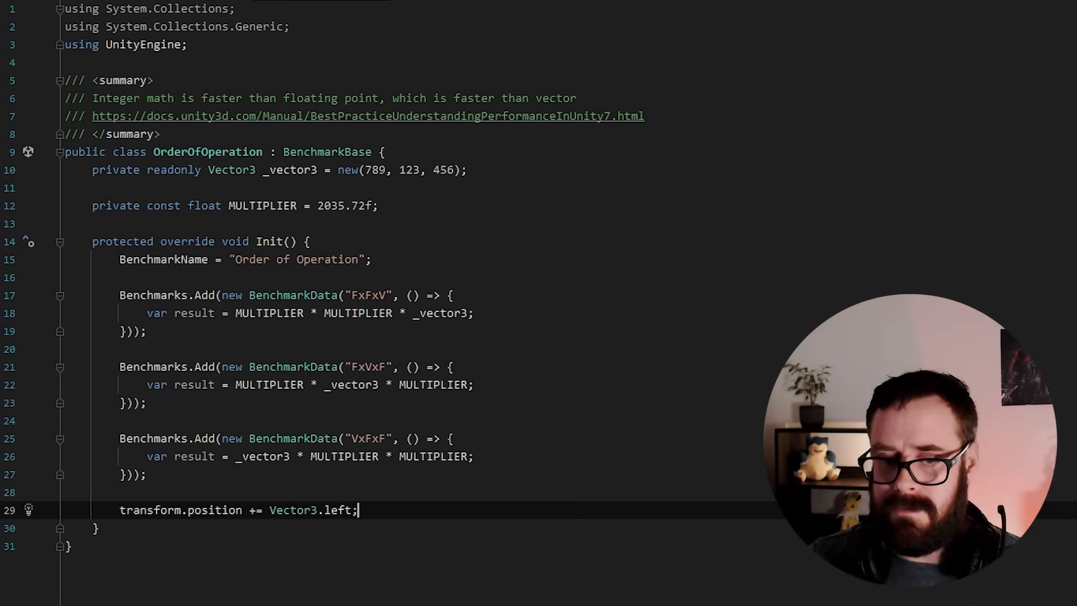
{"action": "type", "text": "*"}
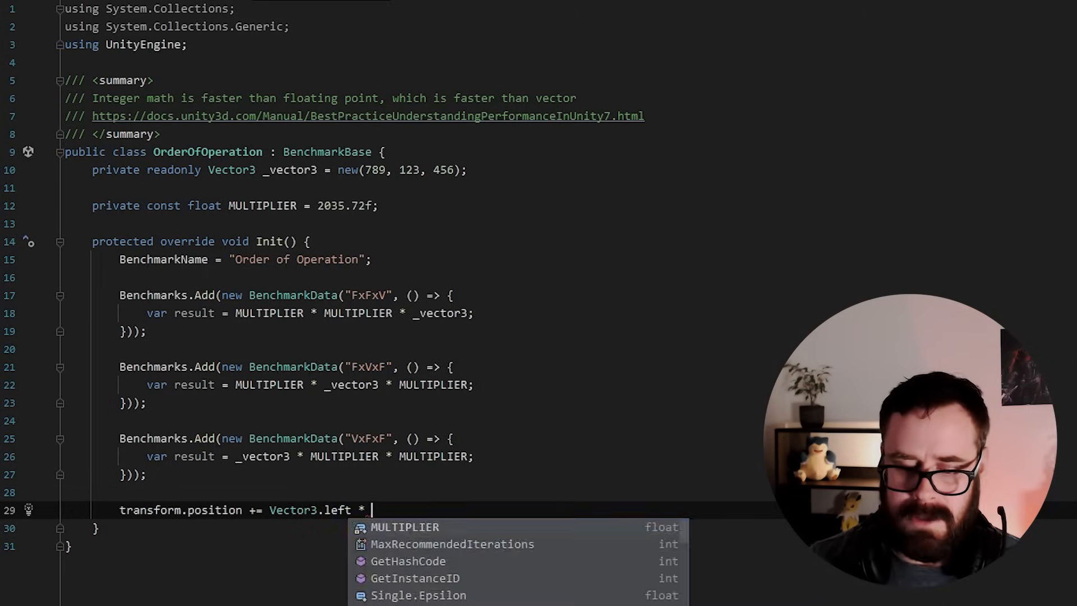
{"action": "type", "text": "_speed *"}
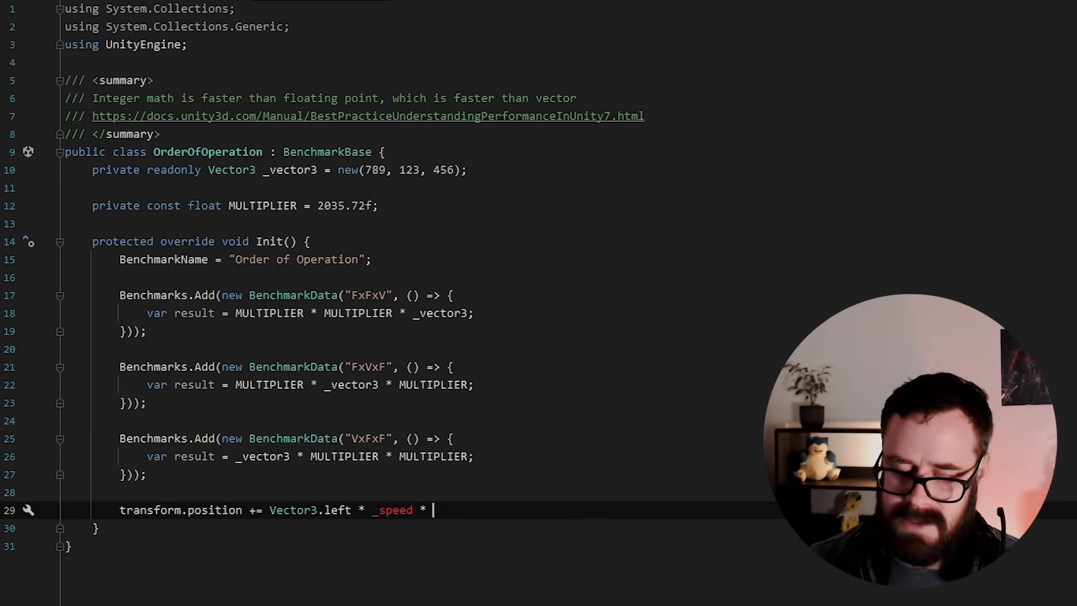
{"action": "type", "text": "Time.deltaTime;"}
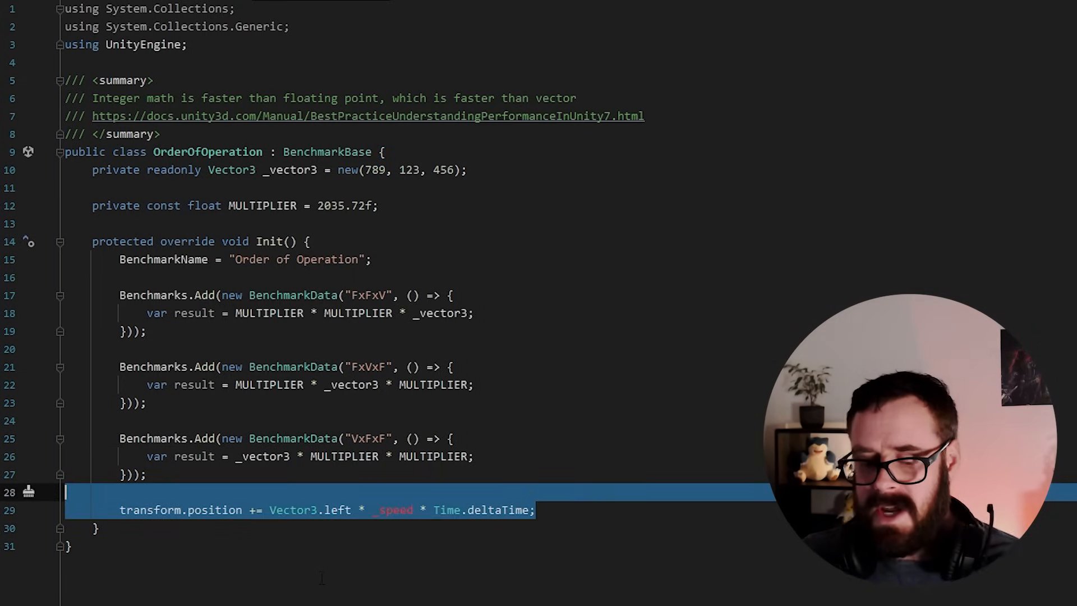
{"action": "key", "text": "Delete"}
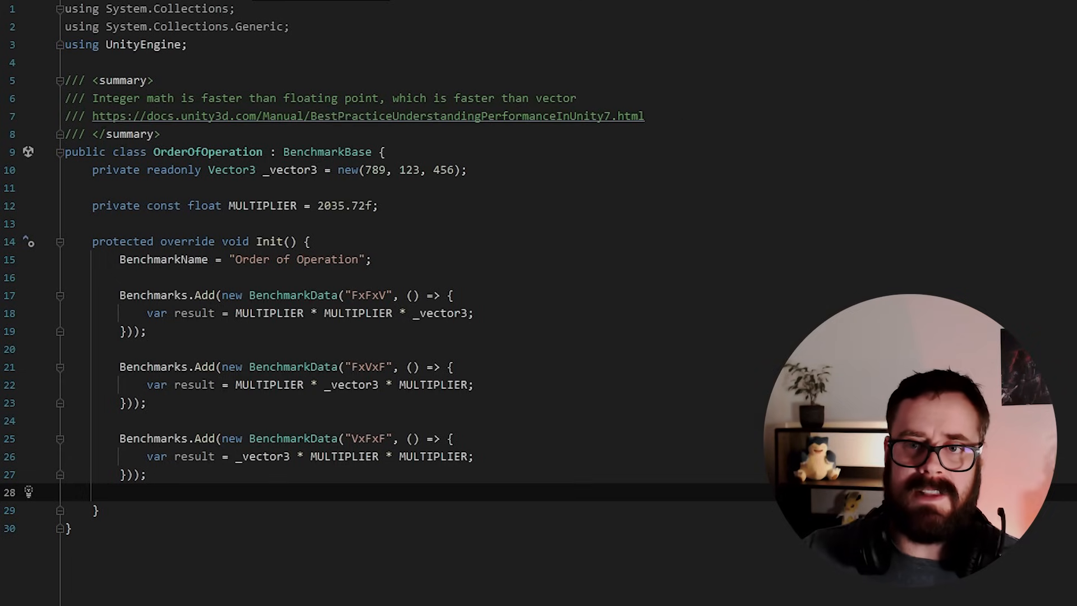